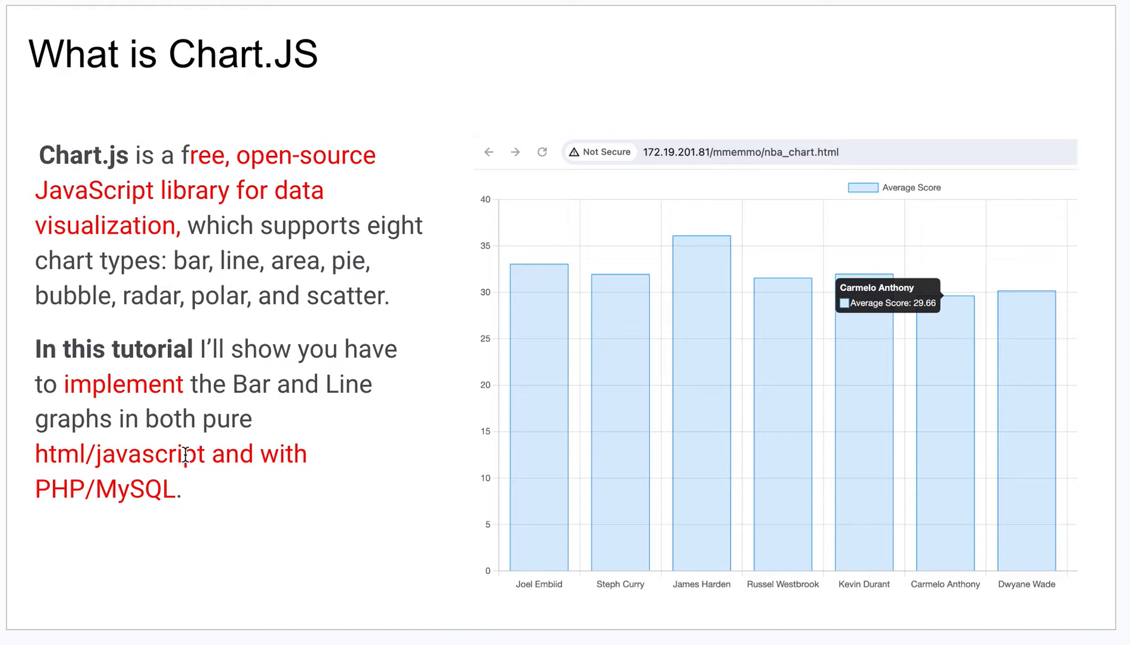
mouse_move(96, 455)
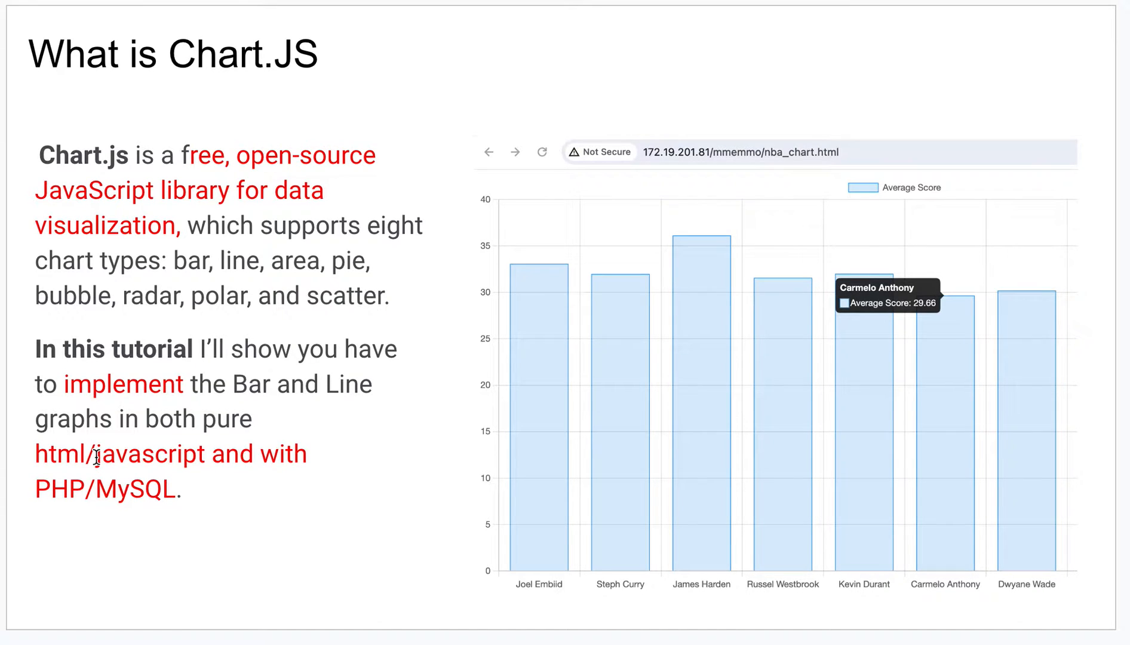
mouse_move(201, 444)
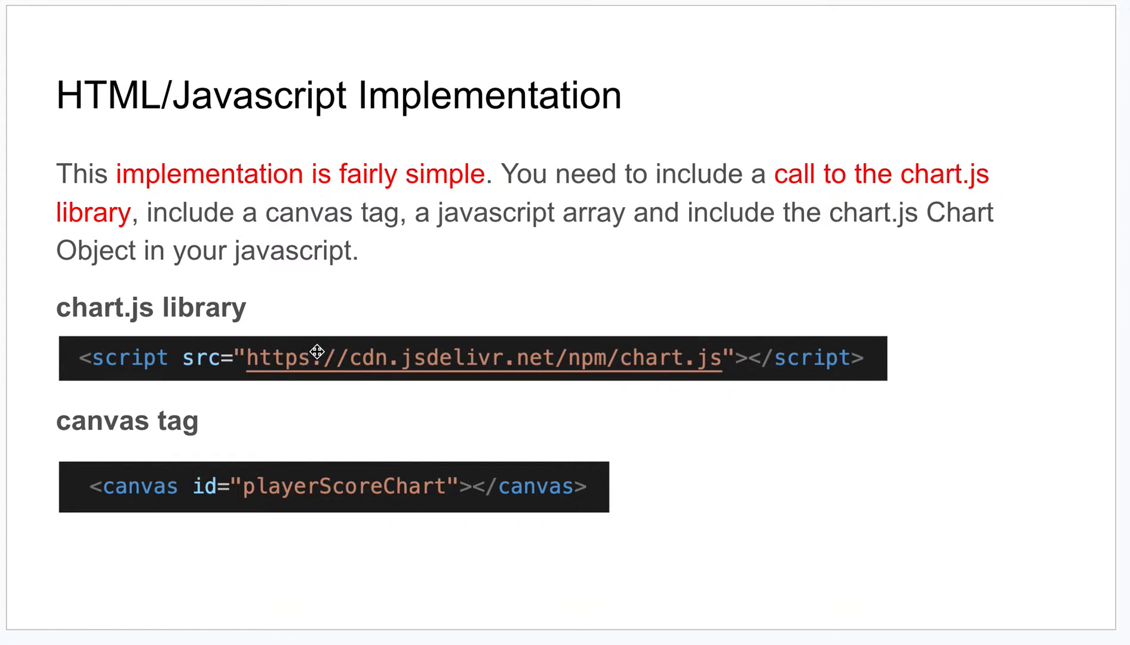
mouse_move(245, 511)
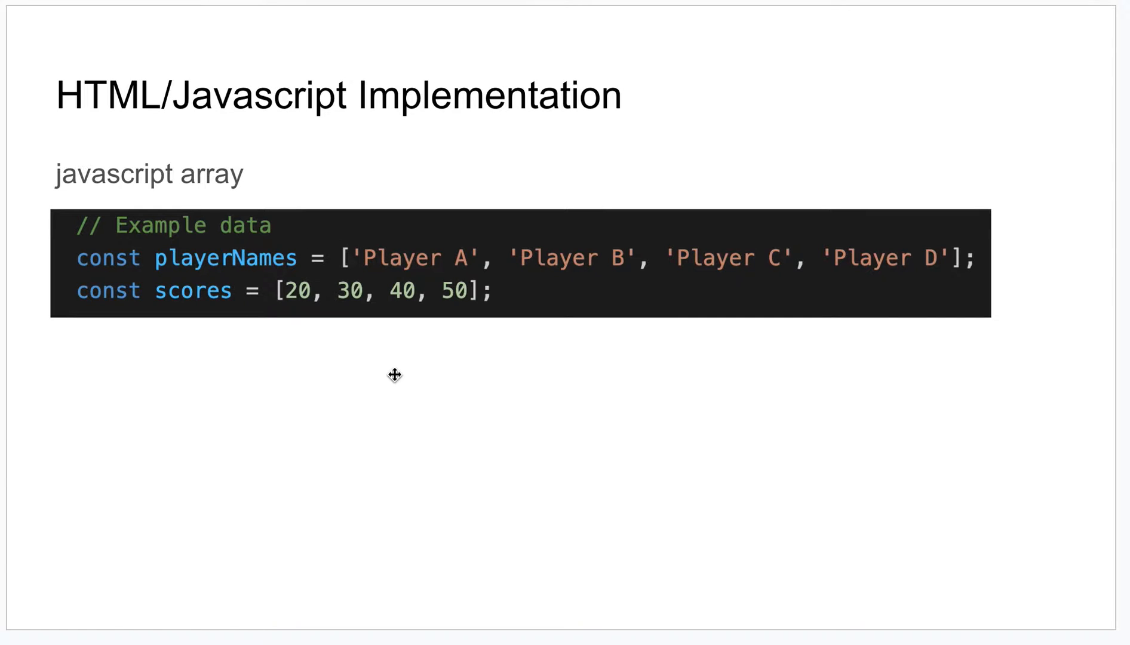
mouse_move(483, 317)
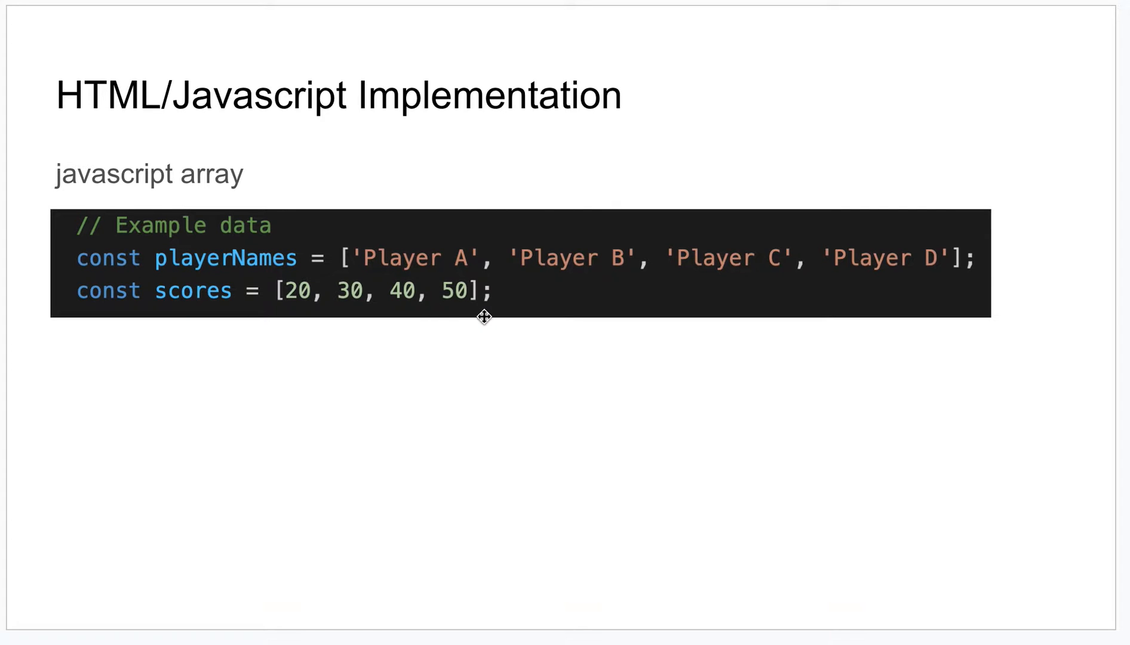
mouse_move(424, 312)
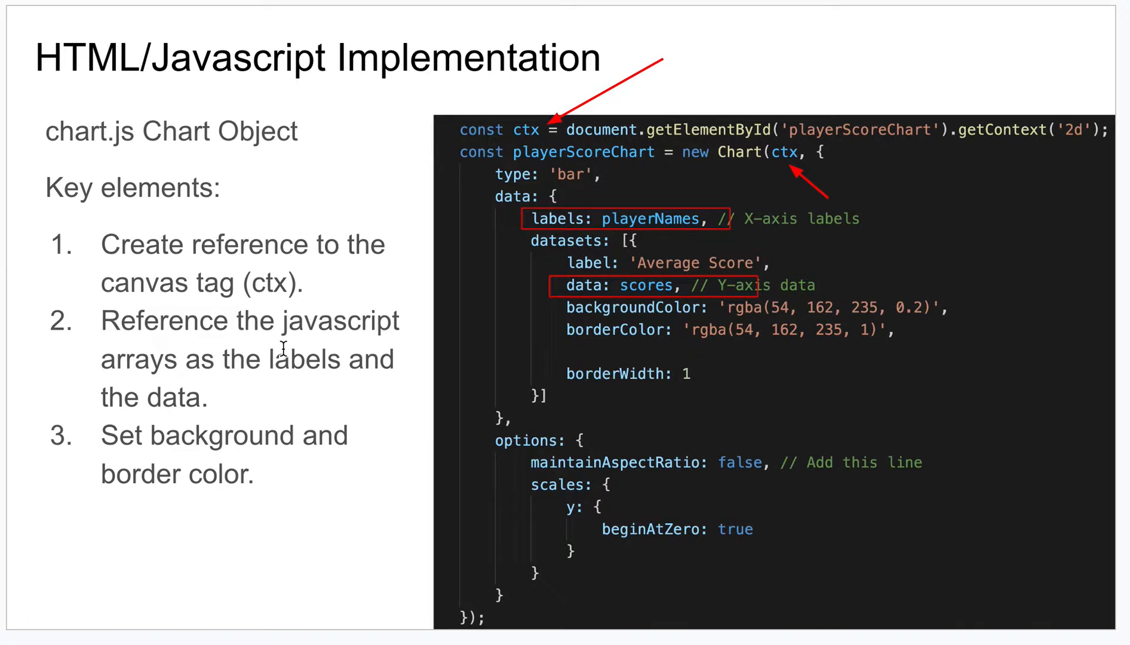
mouse_move(879, 145)
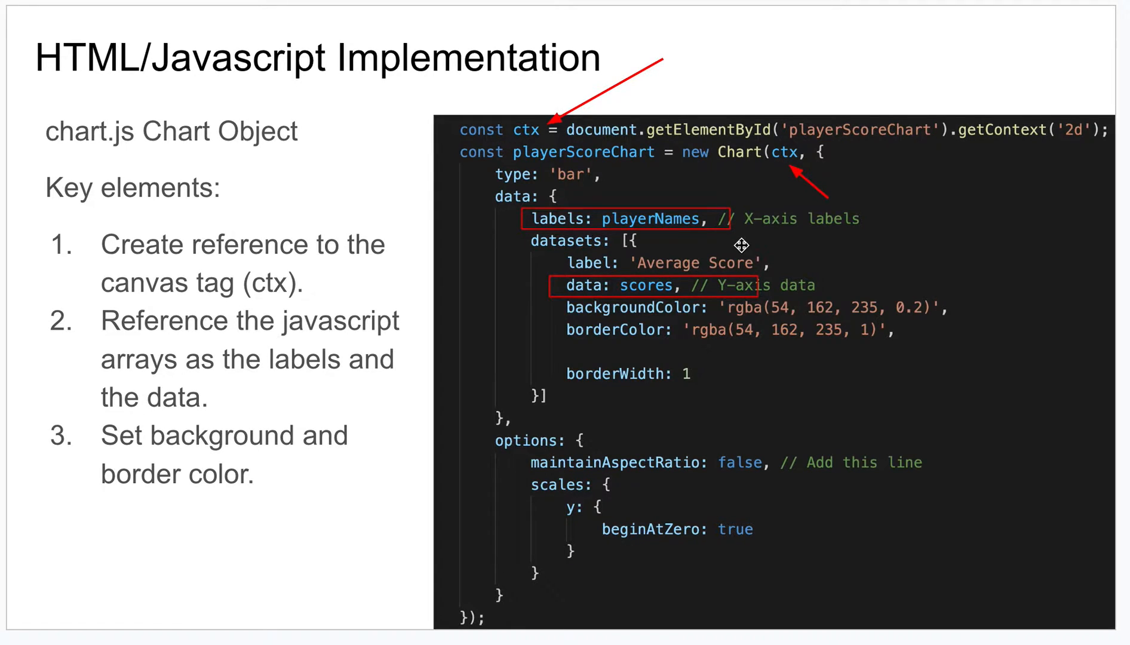
mouse_move(818, 184)
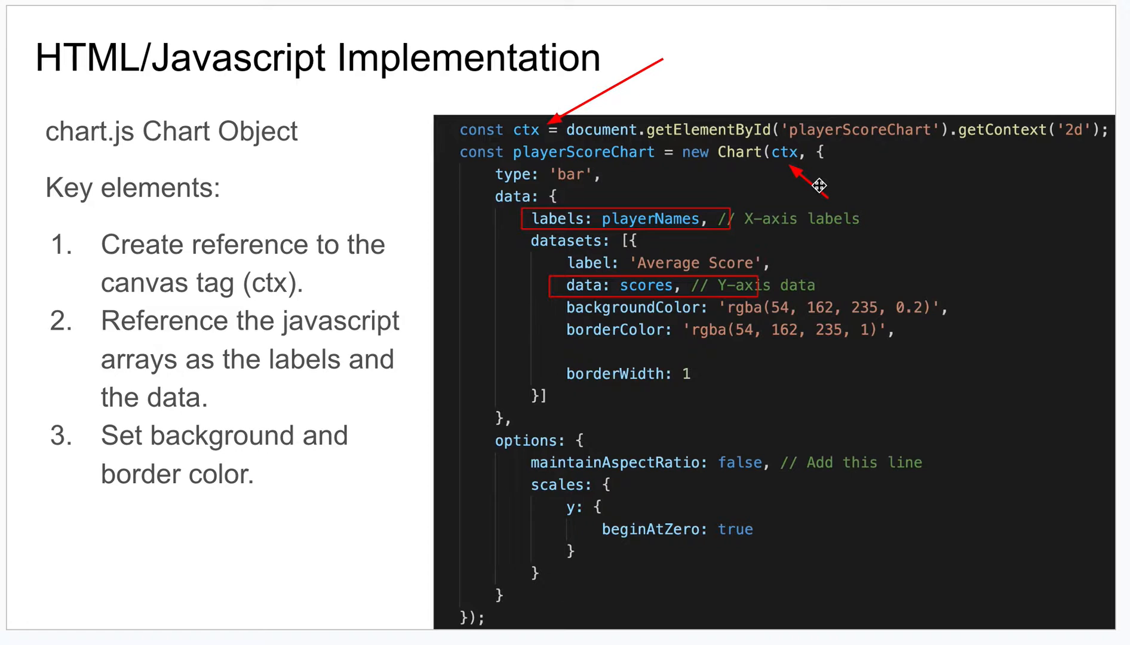
mouse_move(755, 181)
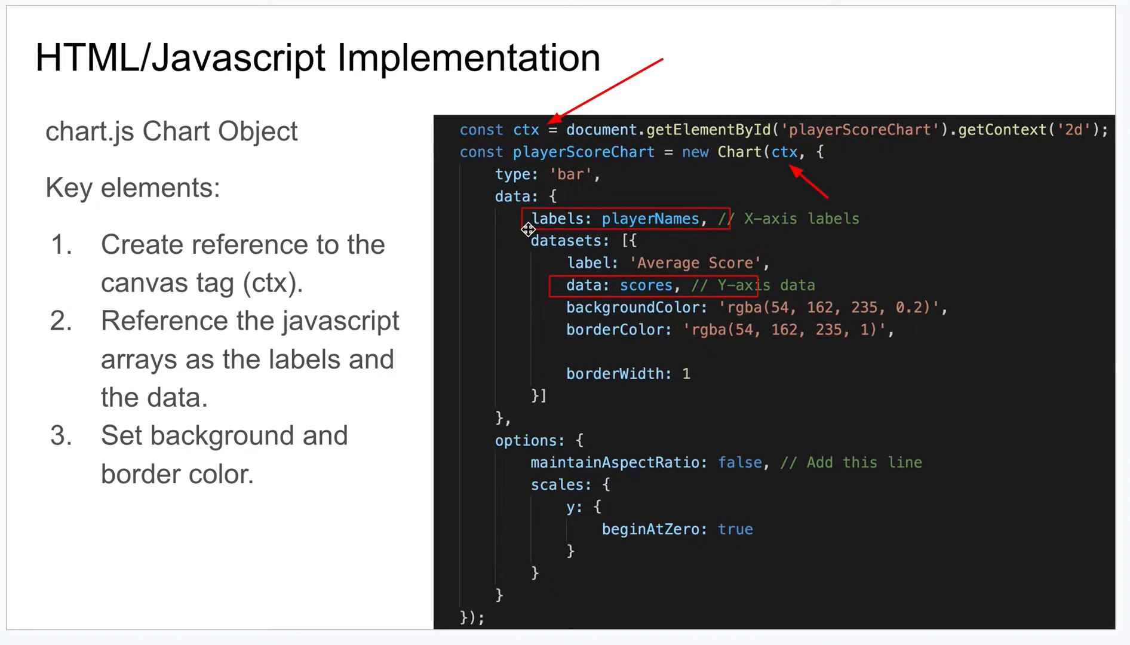
mouse_move(641, 297)
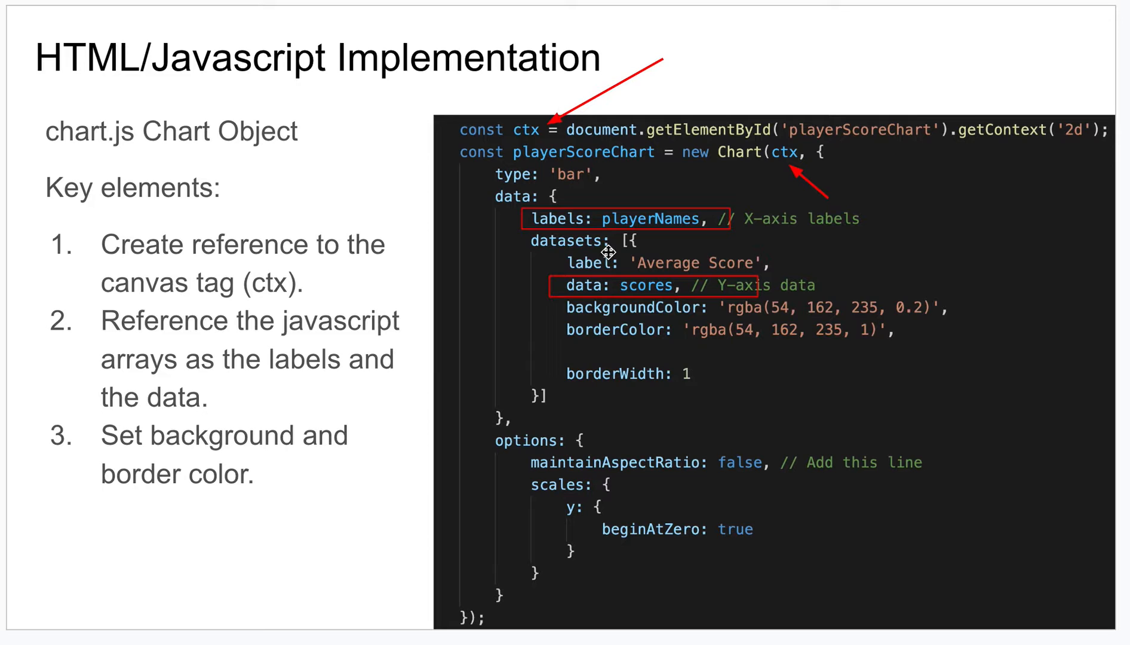
mouse_move(738, 261)
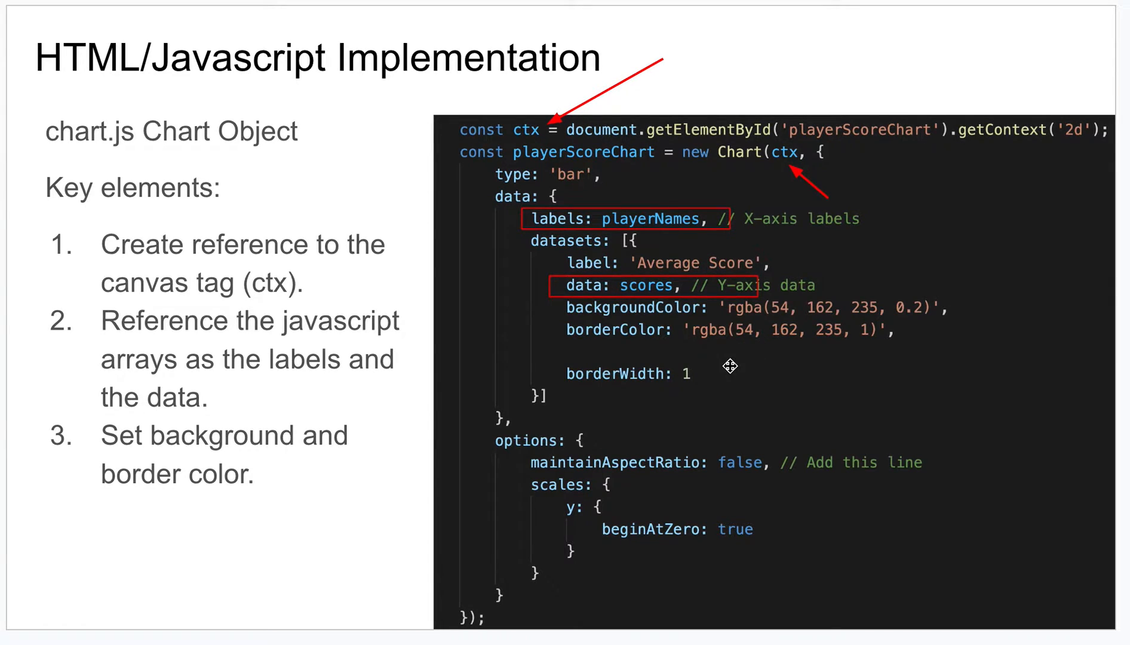
mouse_move(556, 346)
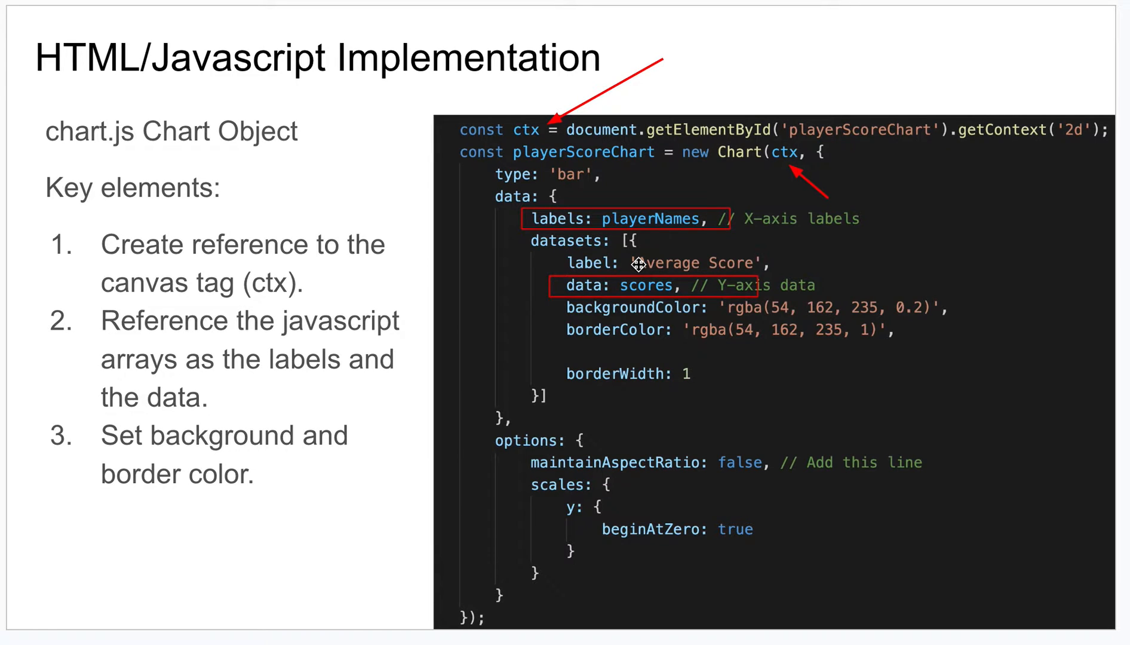
mouse_move(652, 201)
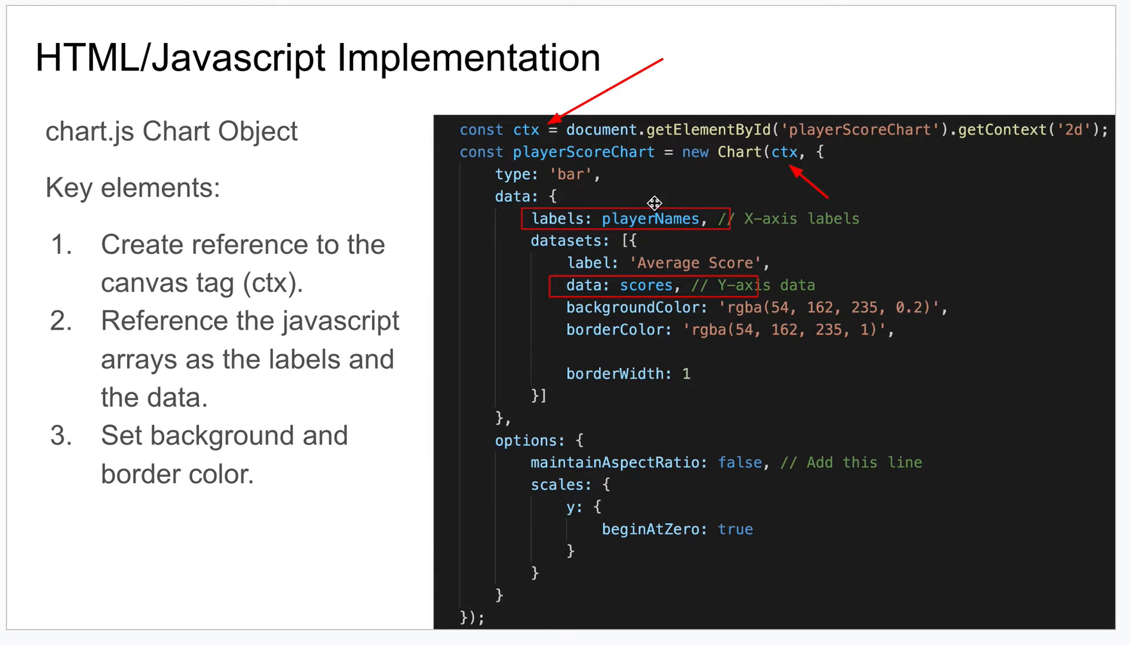
mouse_move(677, 220)
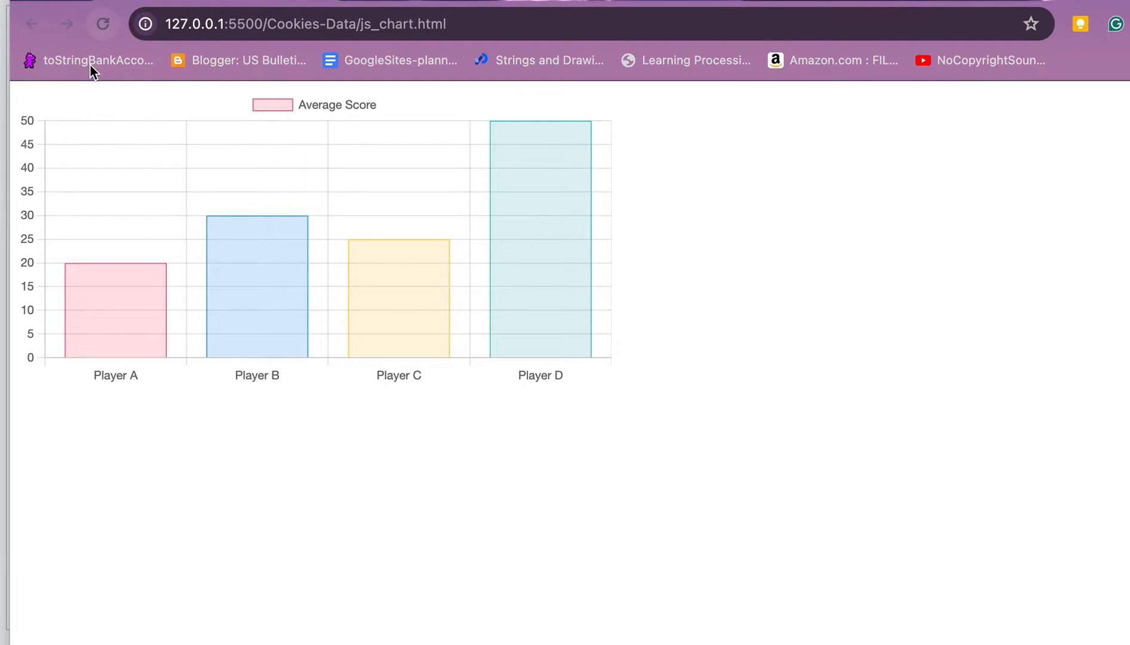
Reload the js_chart.html tab to redraw the Players A–D Average Score bar chart
click(103, 24)
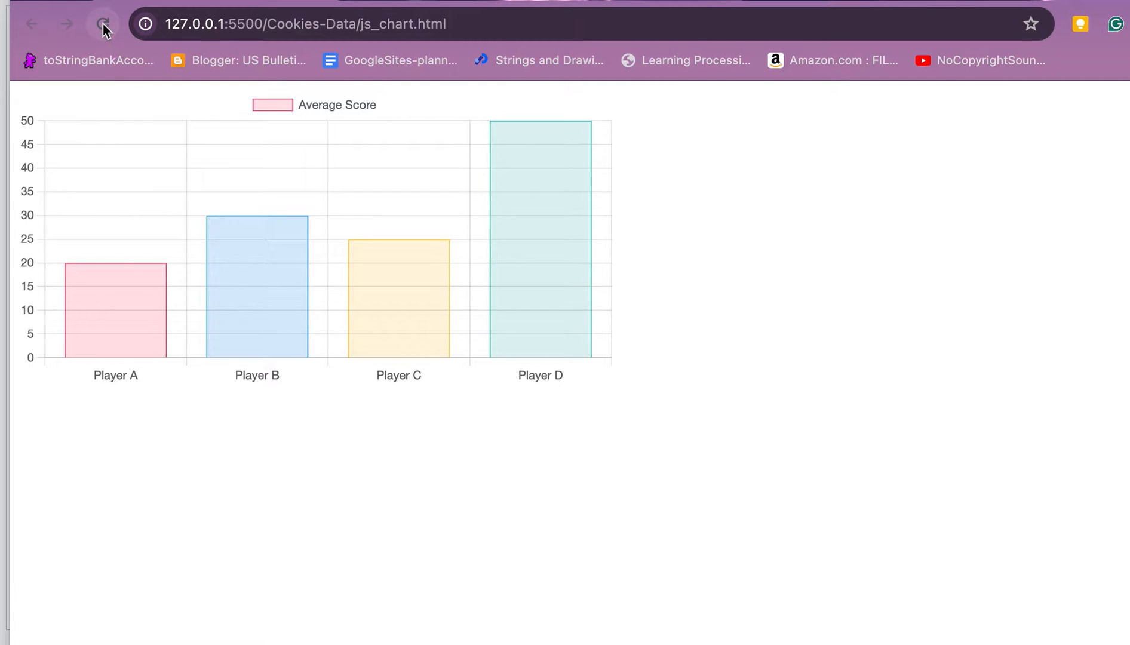
click(103, 24)
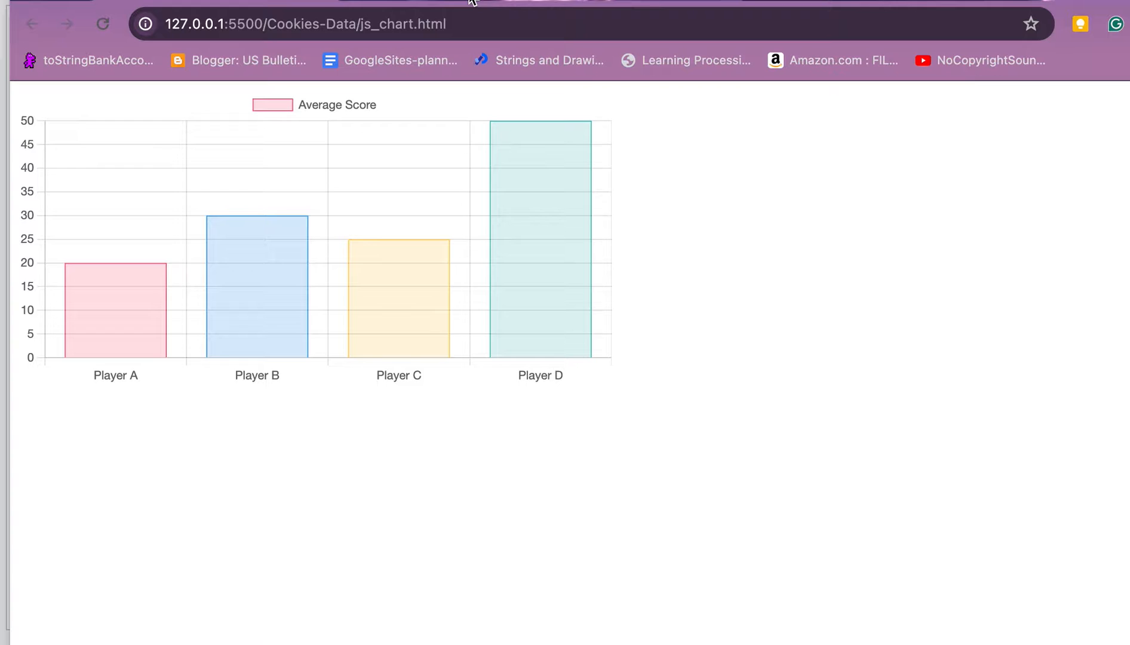
mouse_move(403, 279)
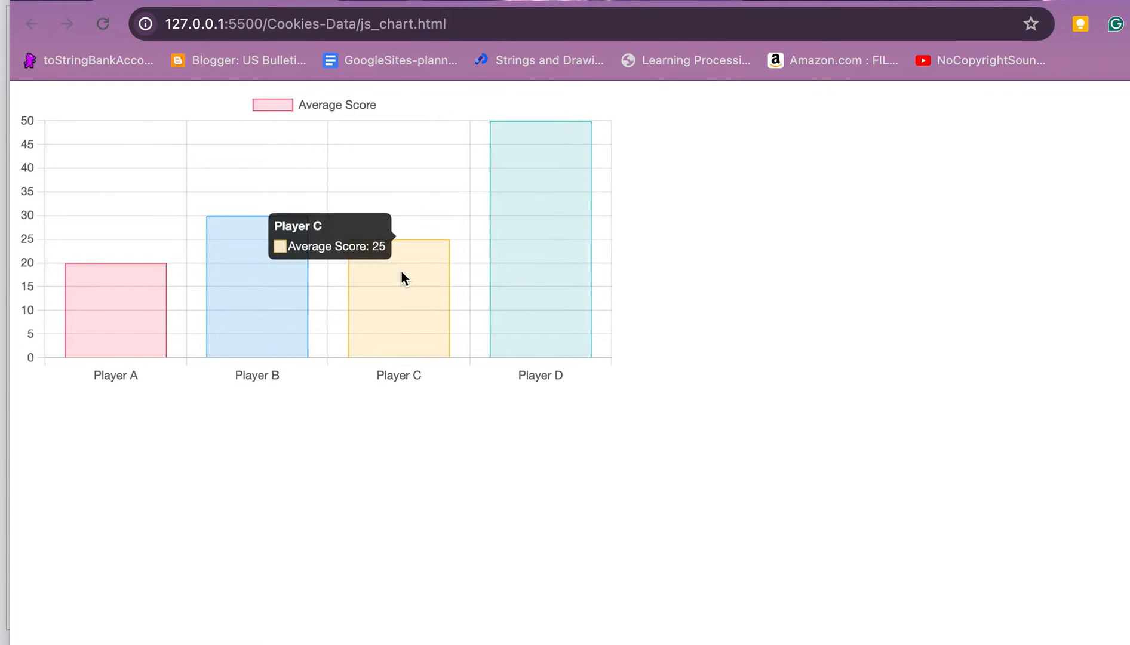
mouse_move(382, 306)
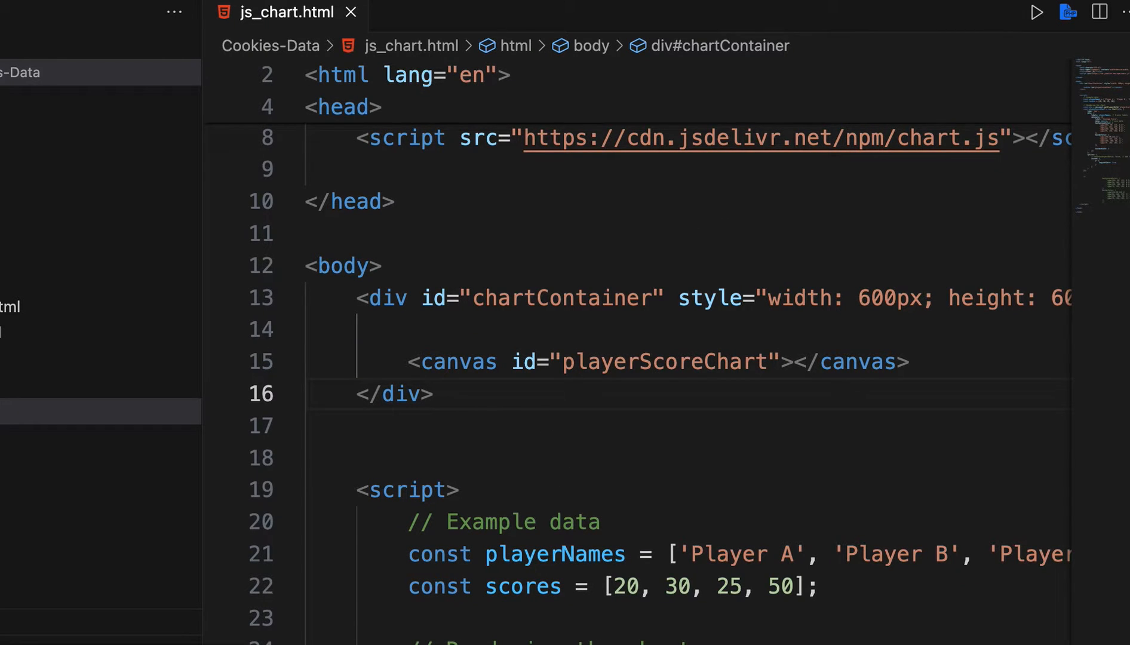
Delete the chartContainer div line from js_chart.html so the chart renders at full browser size
key(Cmd+P)
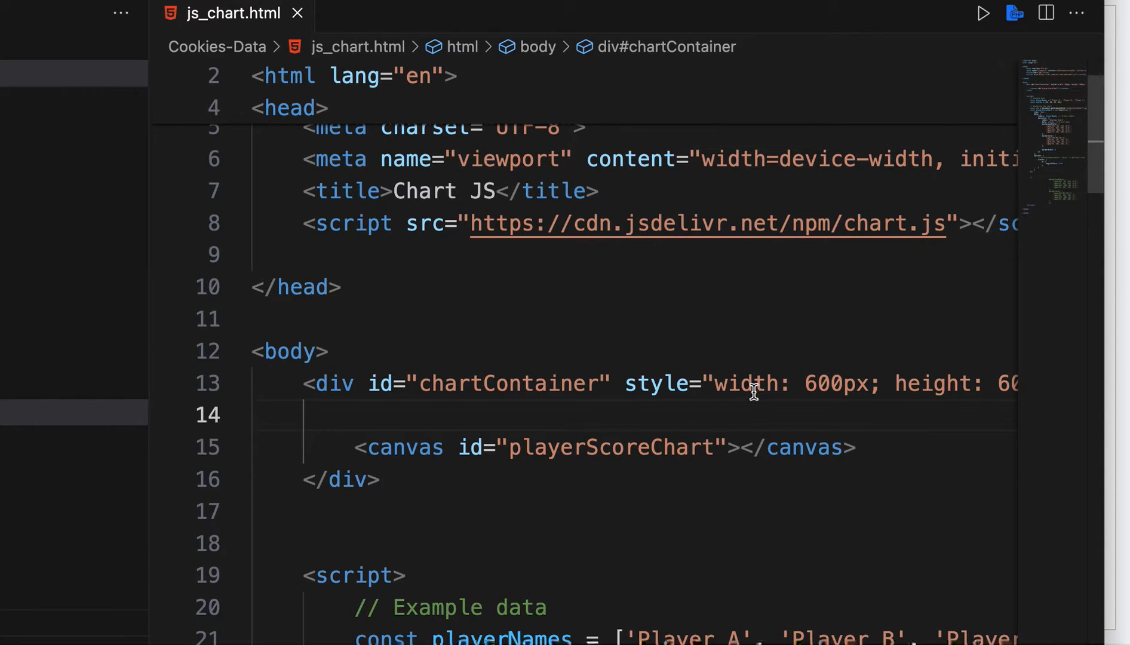
triple_click(779, 384)
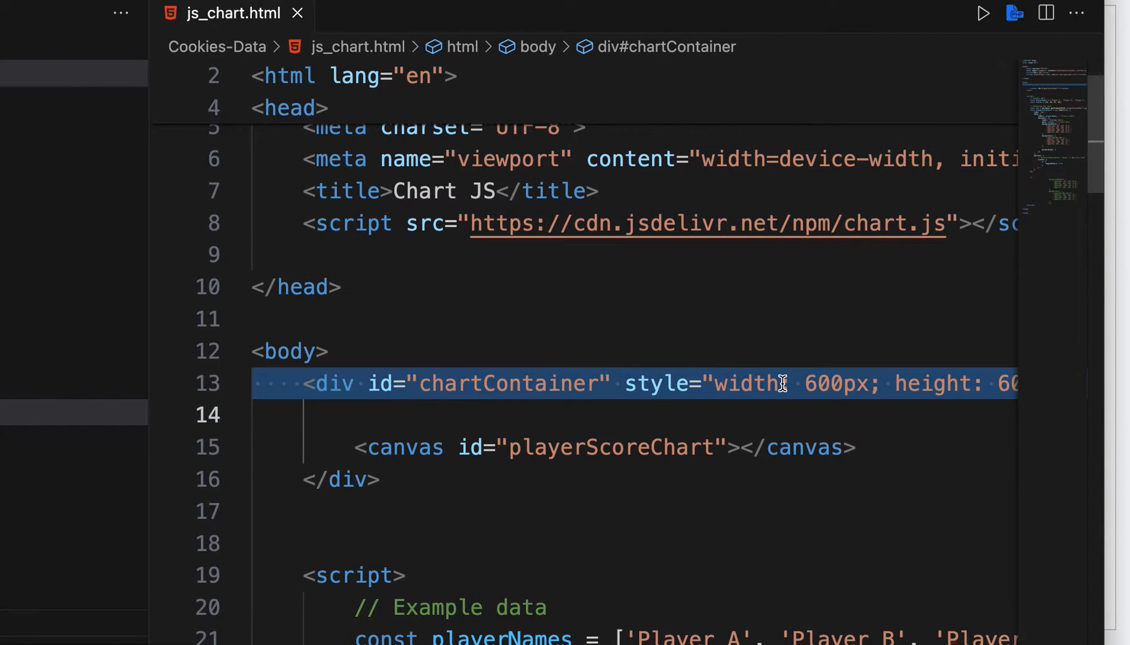
key(Delete)
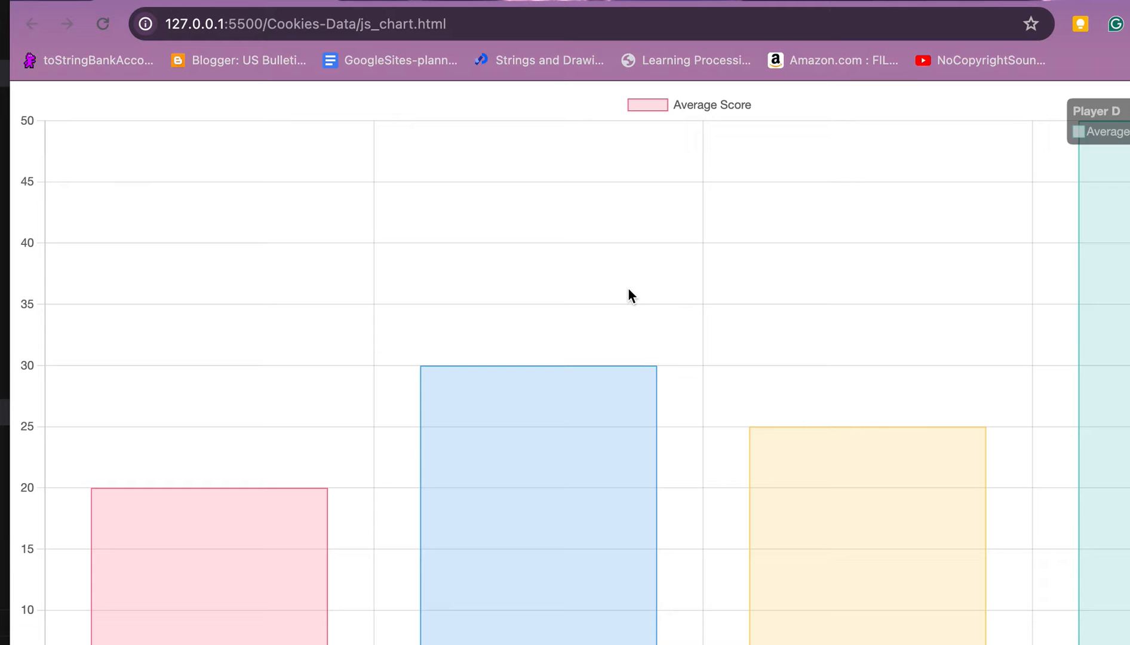
scroll(down, 3)
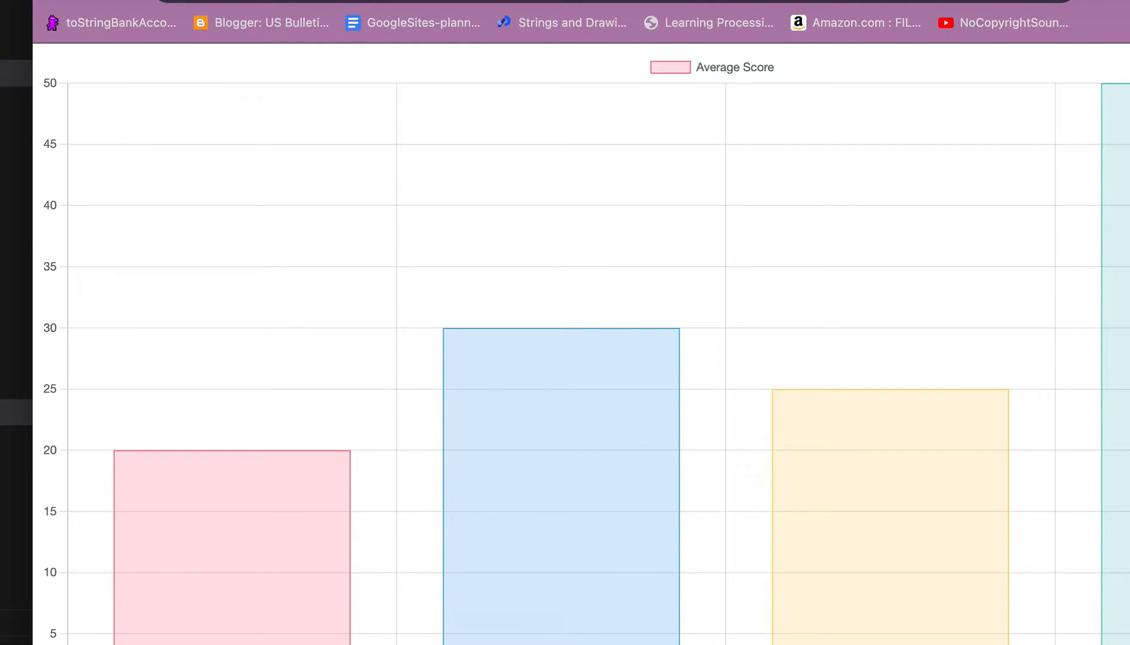
mouse_move(439, 435)
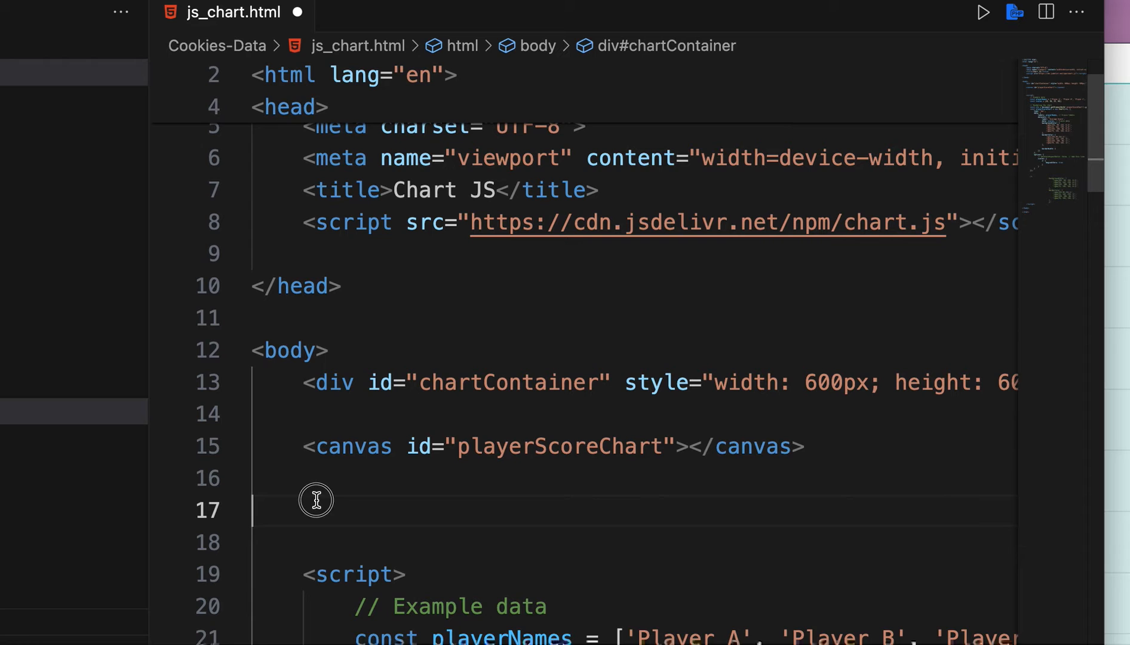
Close the chartContainer div around the canvas, highlighting its 600px width and height, and preview the smaller chart in Chrome
text(</div>)
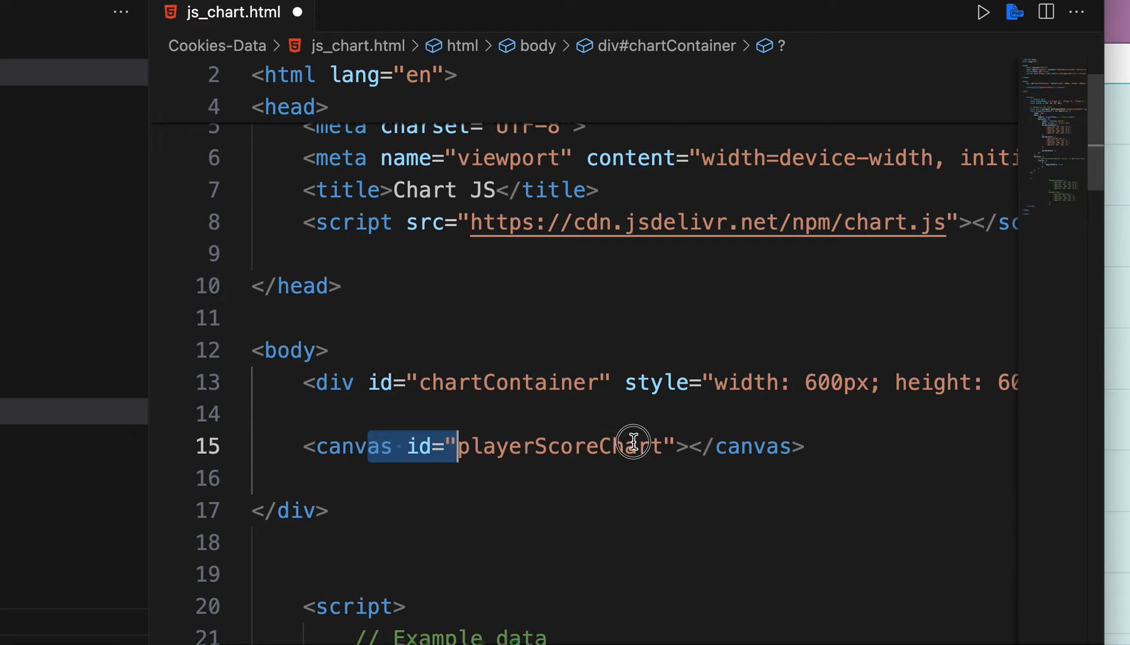
scroll(right, 3)
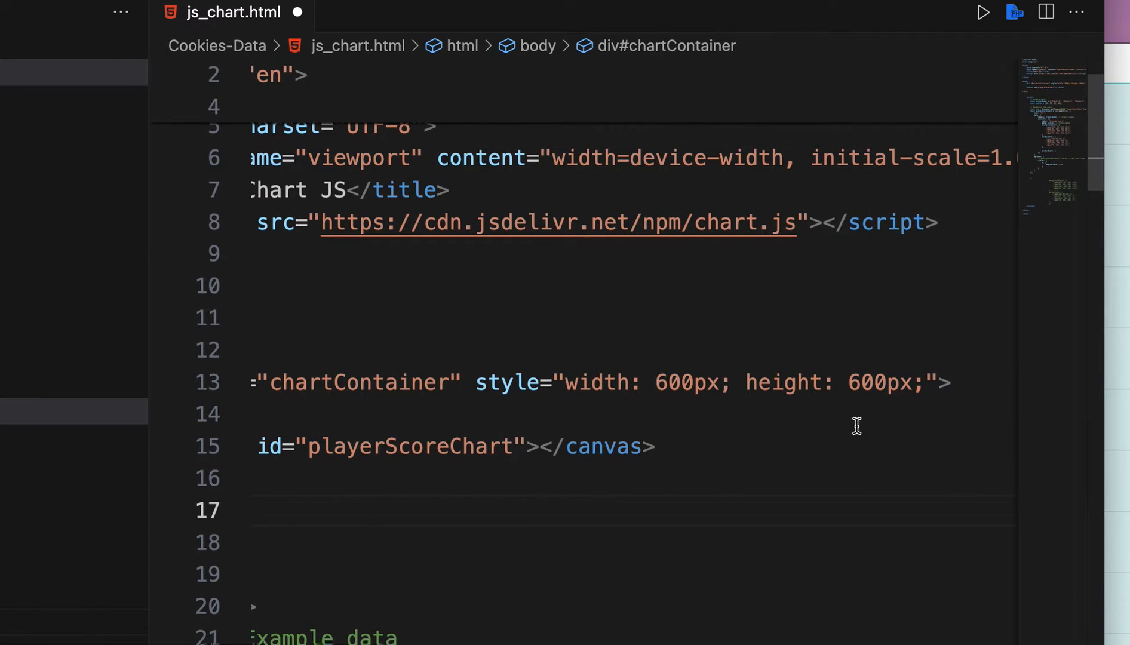
drag(578, 382, 883, 383)
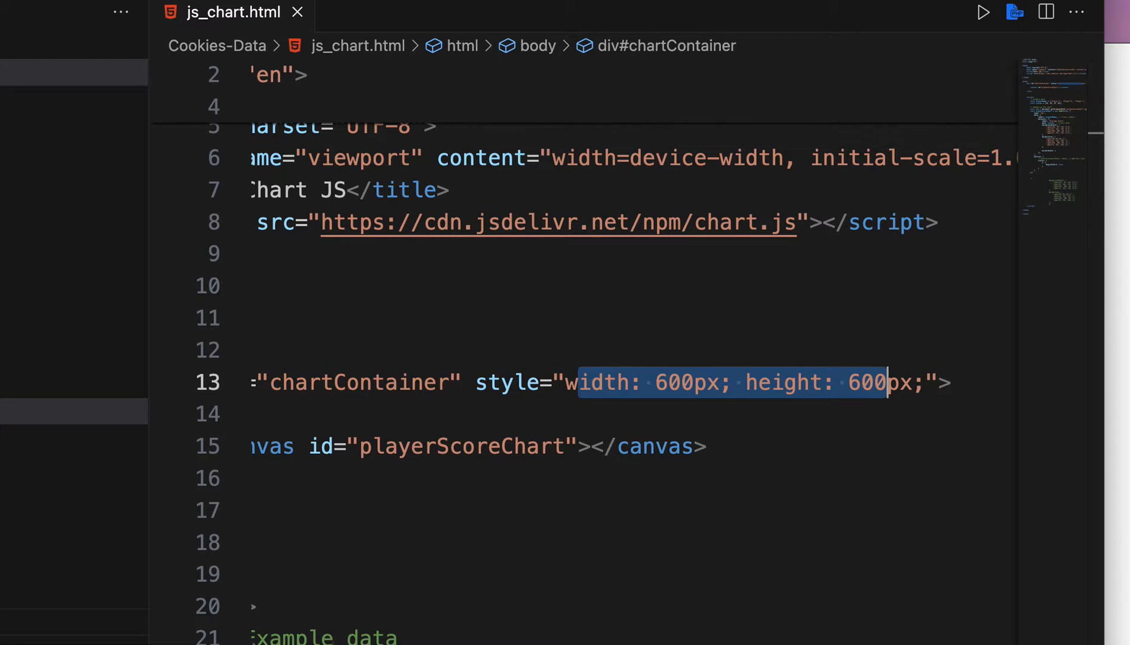
click(982, 12)
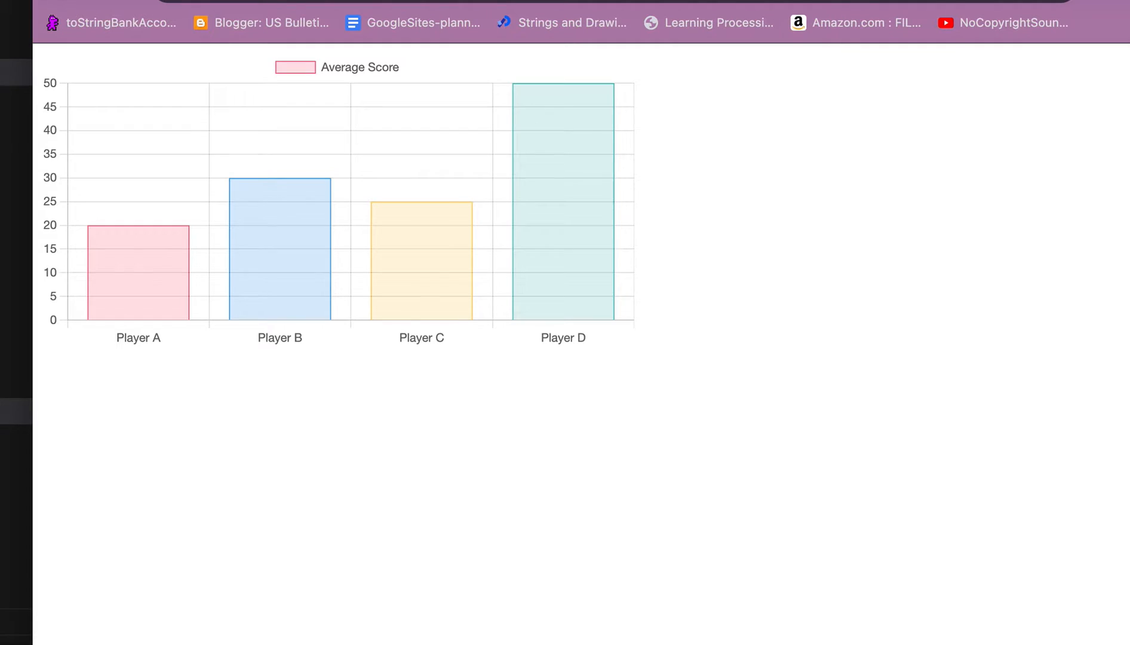
mouse_move(266, 411)
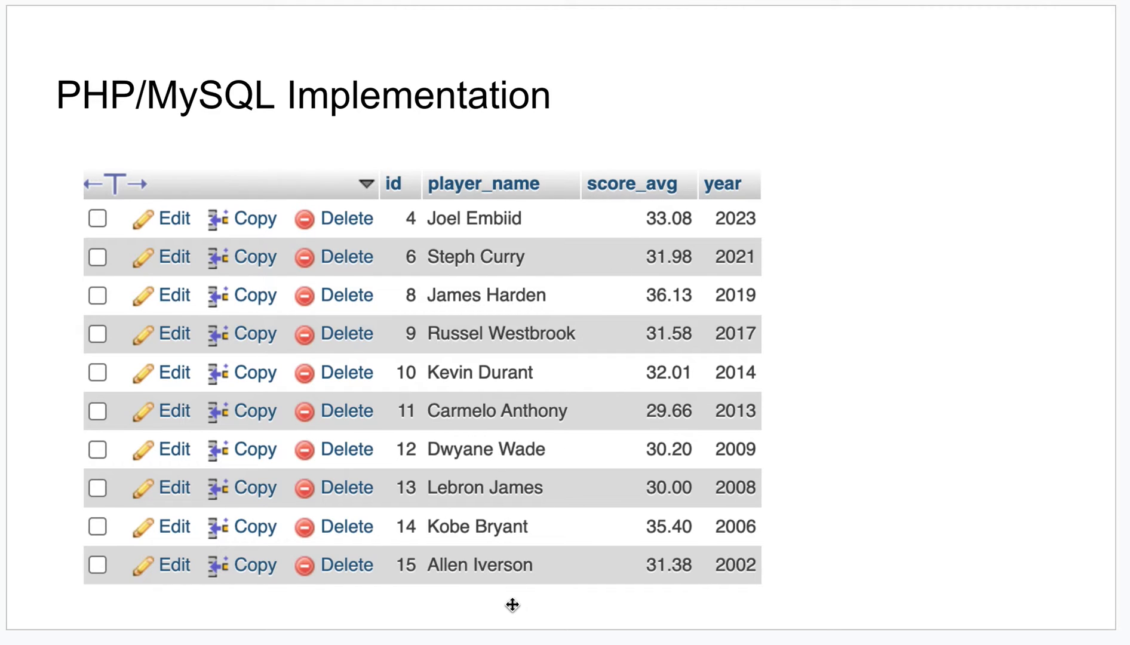
mouse_move(648, 292)
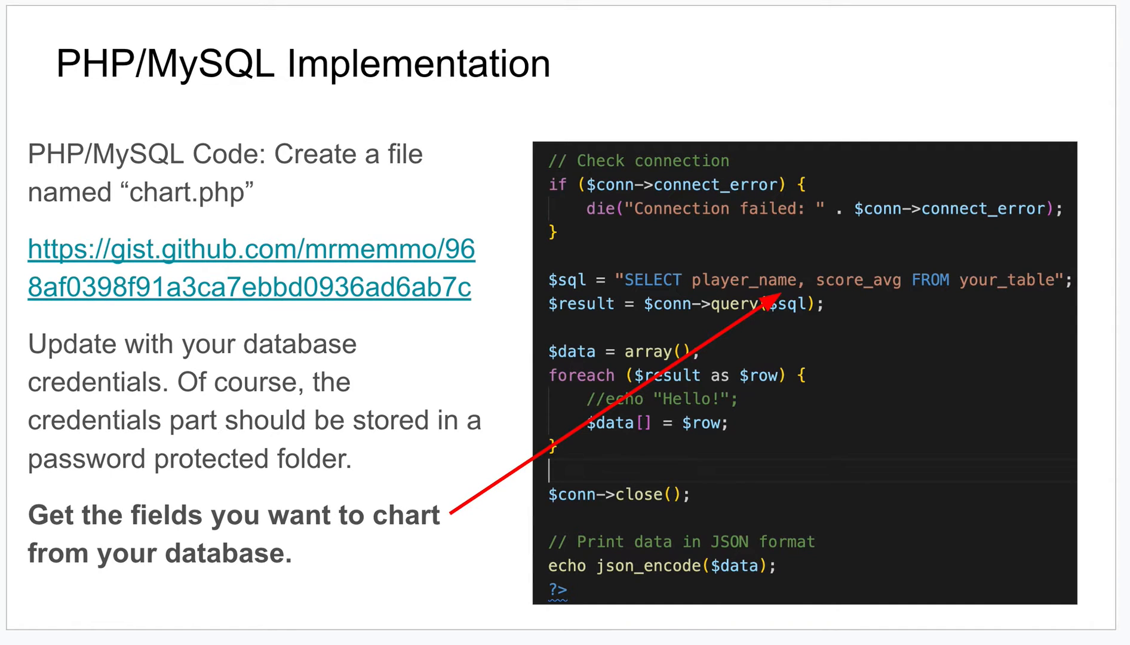
mouse_move(235, 205)
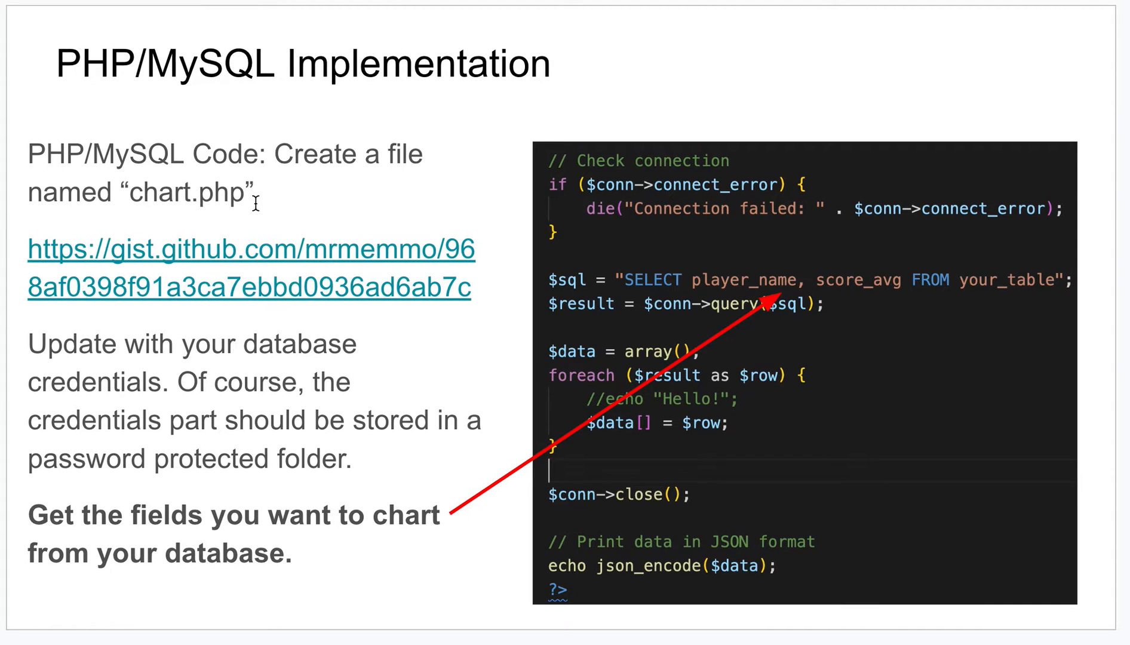
mouse_move(253, 276)
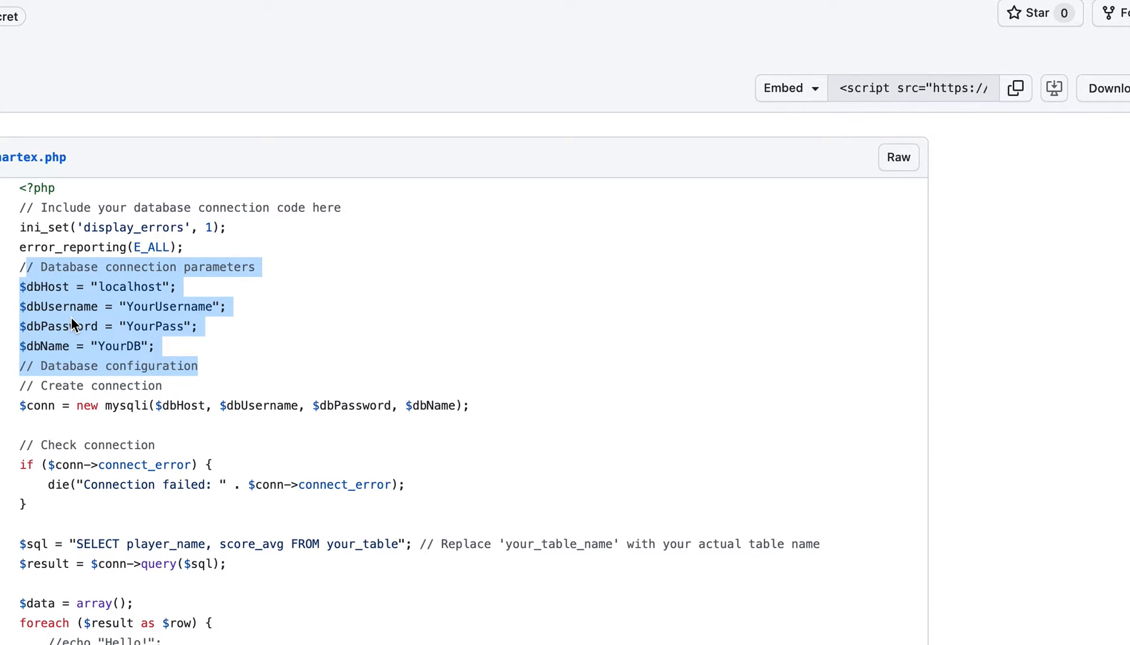
mouse_move(130, 325)
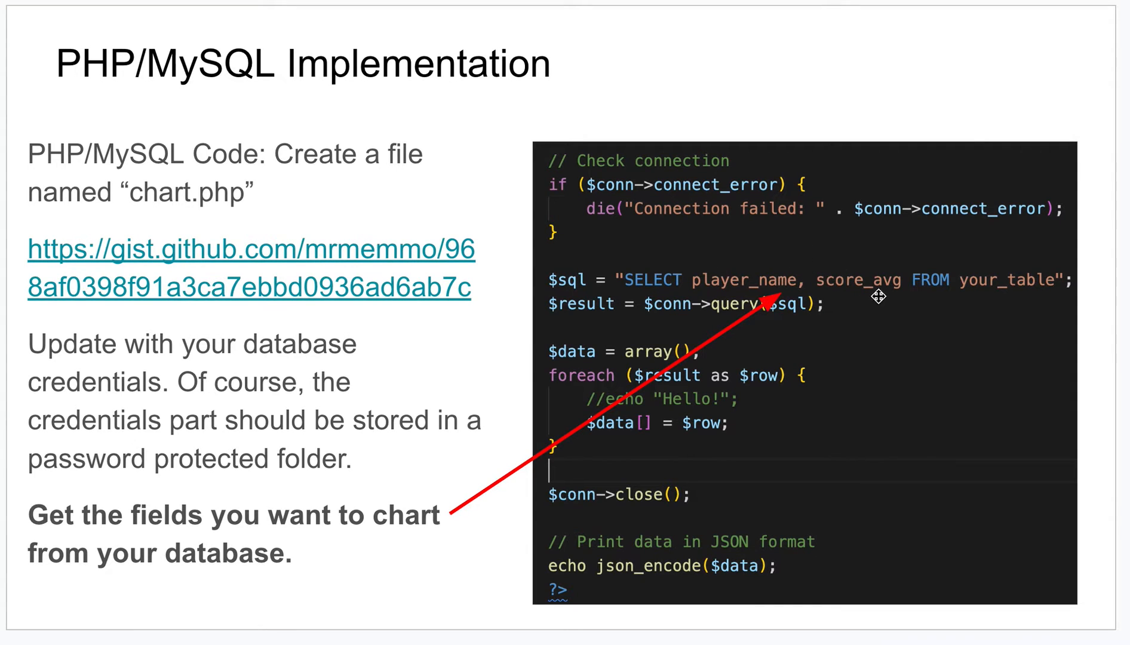
mouse_move(839, 290)
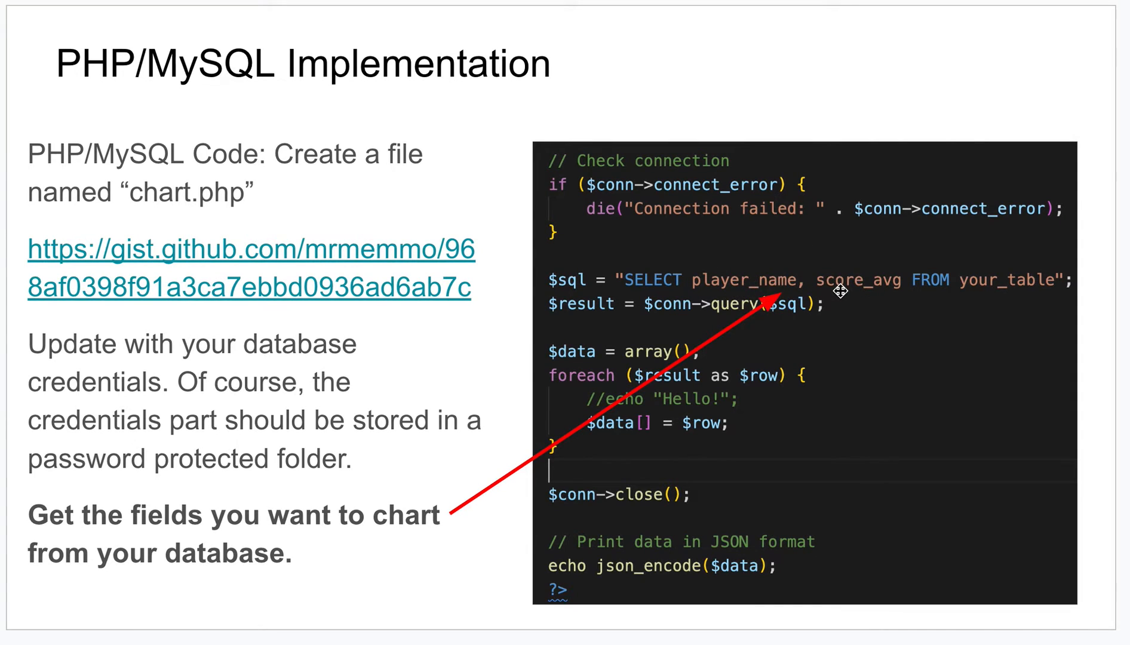
mouse_move(716, 524)
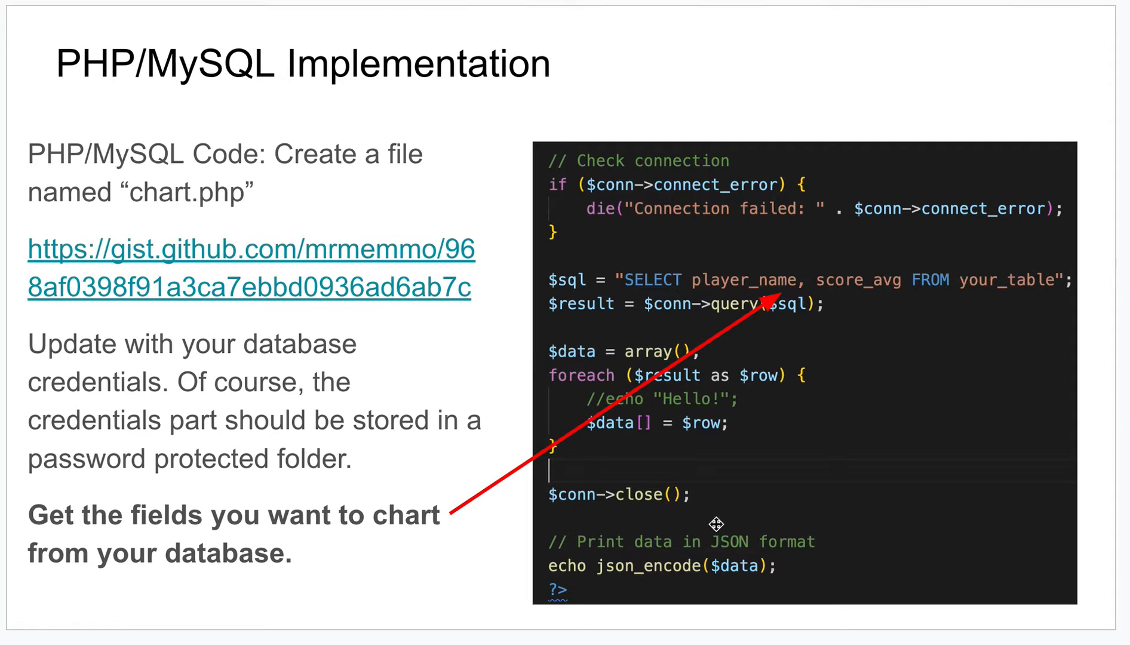
mouse_move(695, 584)
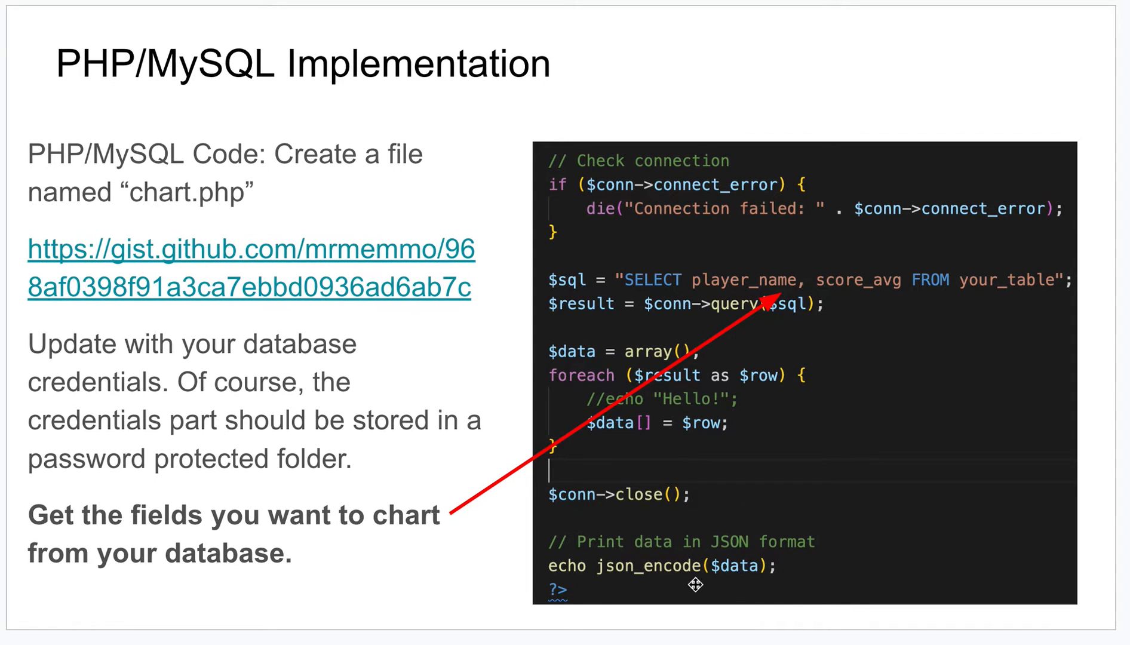
mouse_move(760, 570)
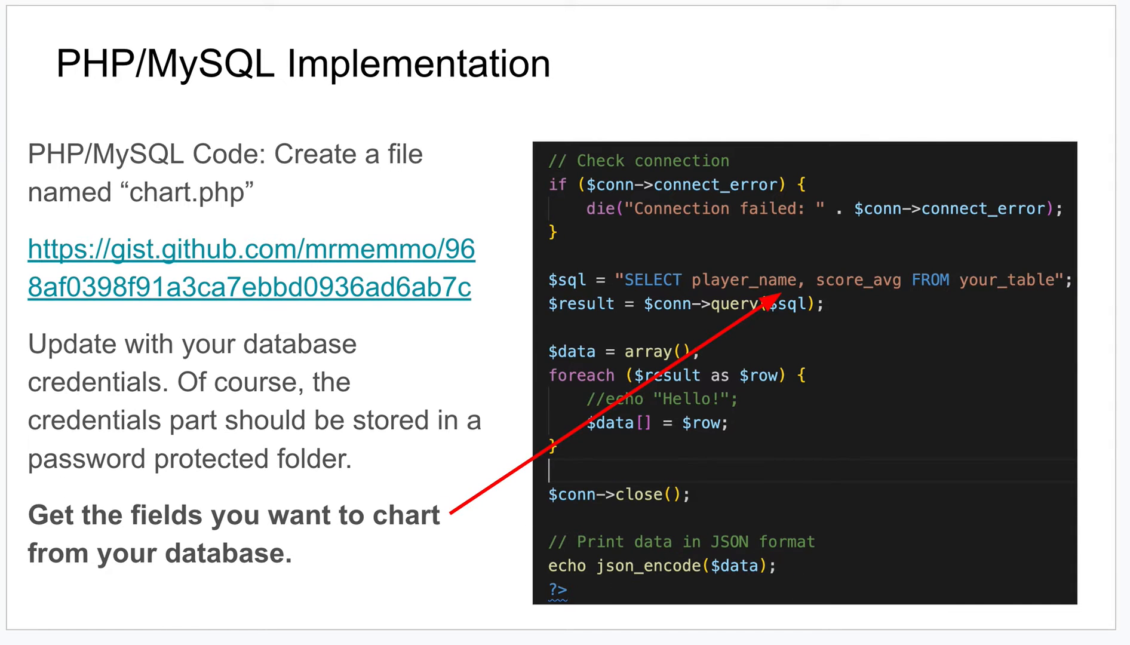
Advance to the HTML Javascript Code slide describing the fetch call to chart.php
key(Right)
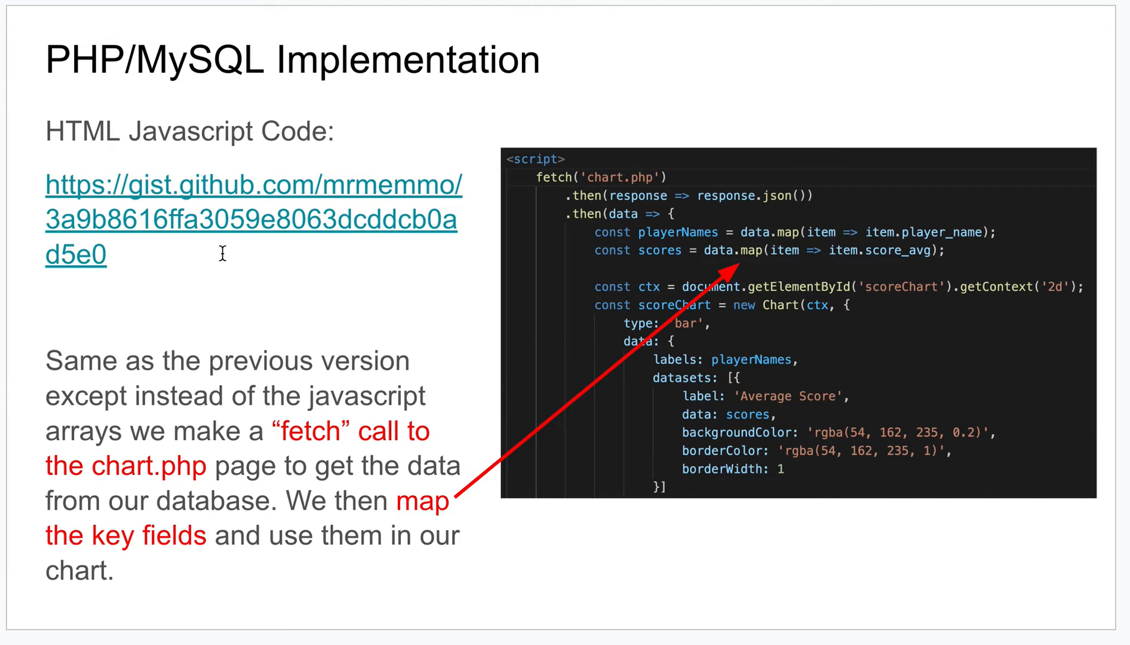
mouse_move(246, 289)
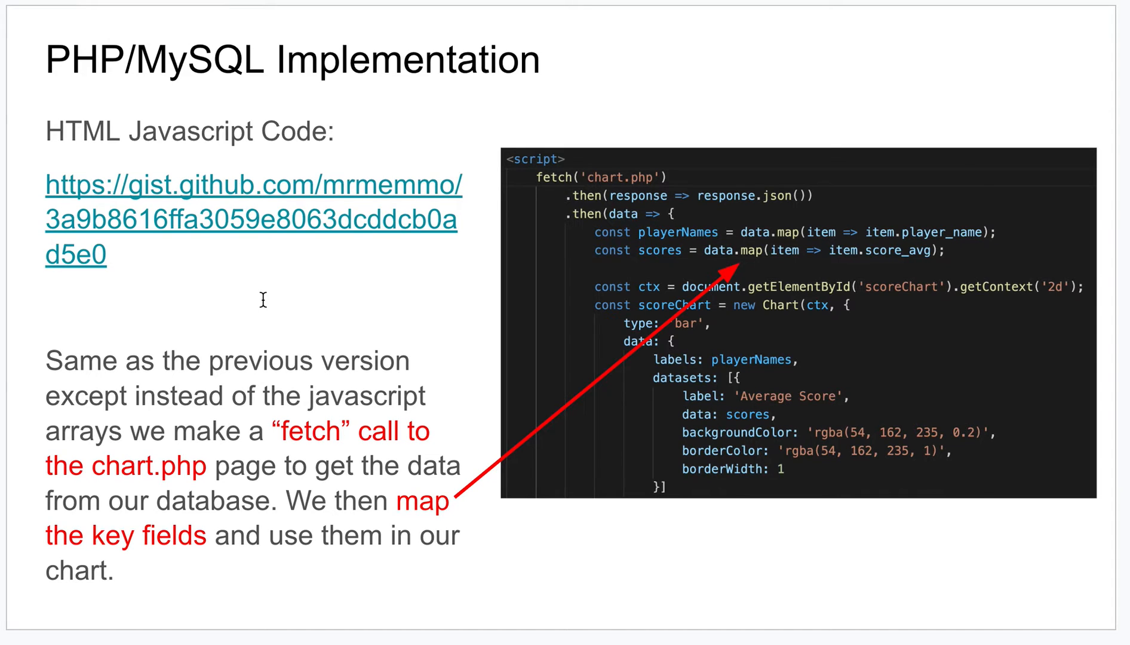
mouse_move(641, 181)
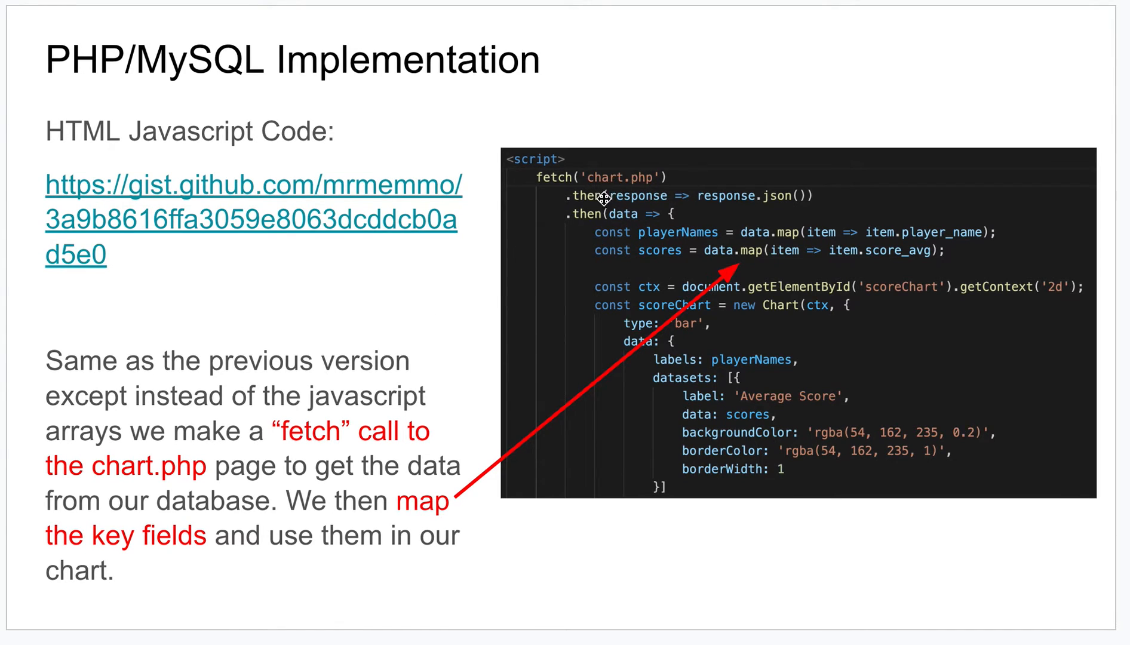
mouse_move(613, 297)
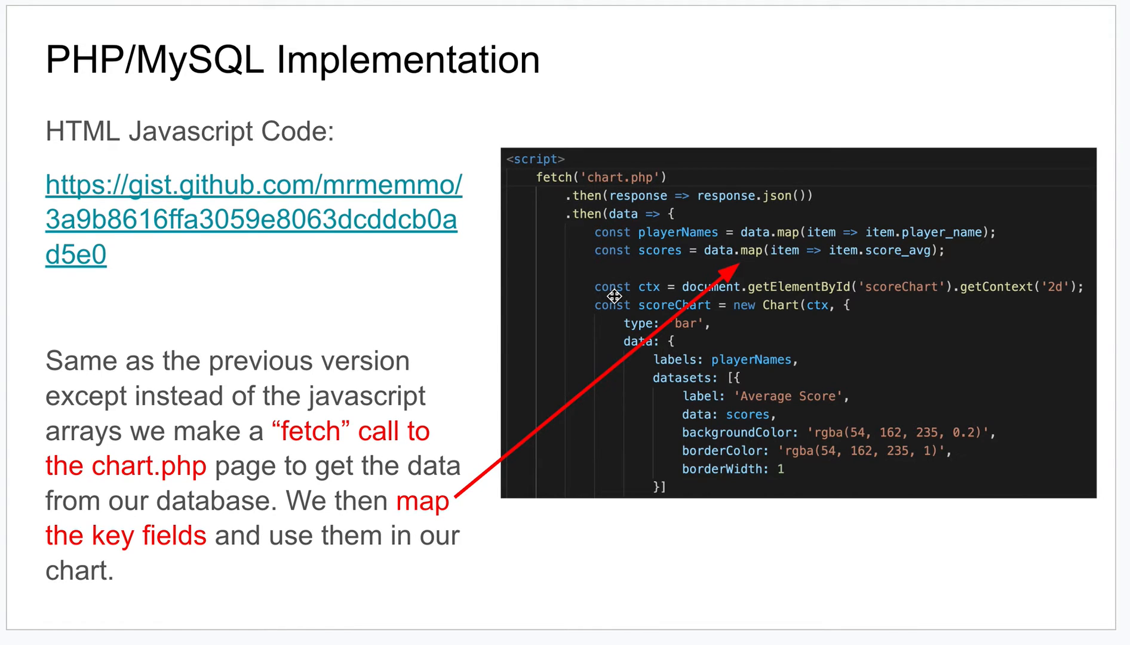
mouse_move(711, 411)
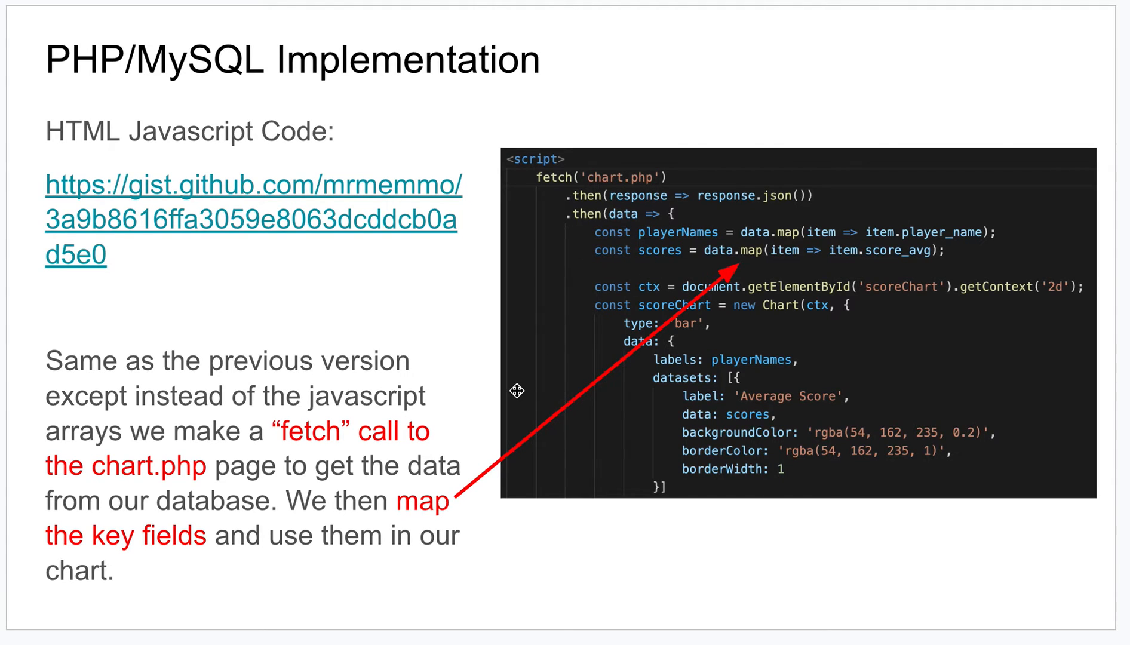
mouse_move(651, 242)
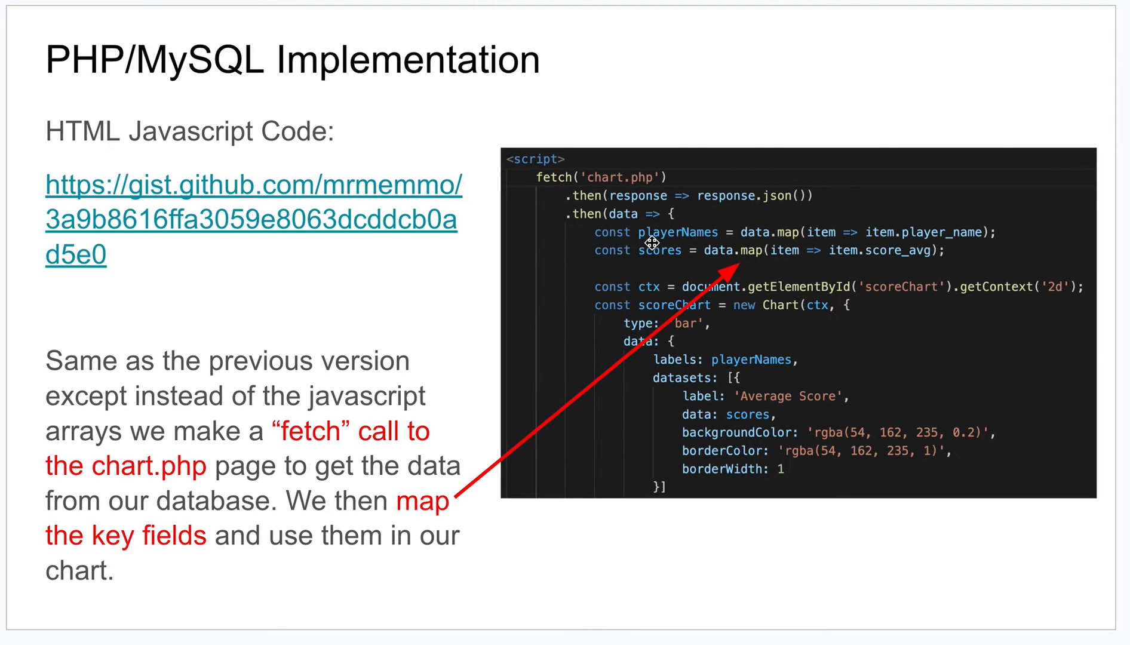
mouse_move(730, 356)
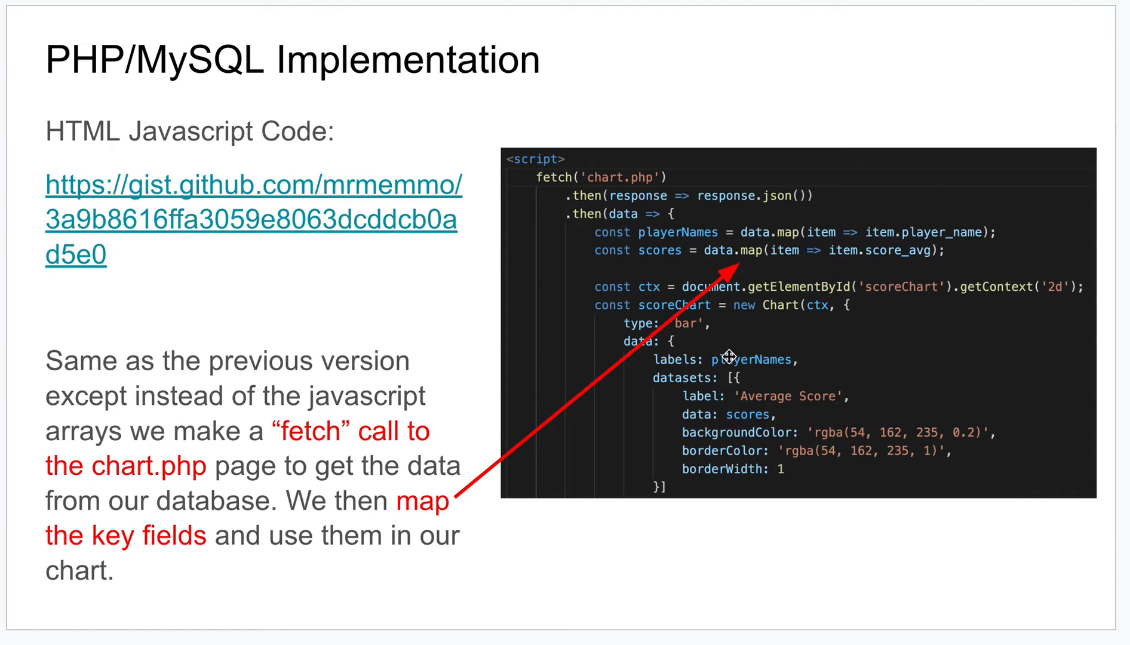
mouse_move(898, 345)
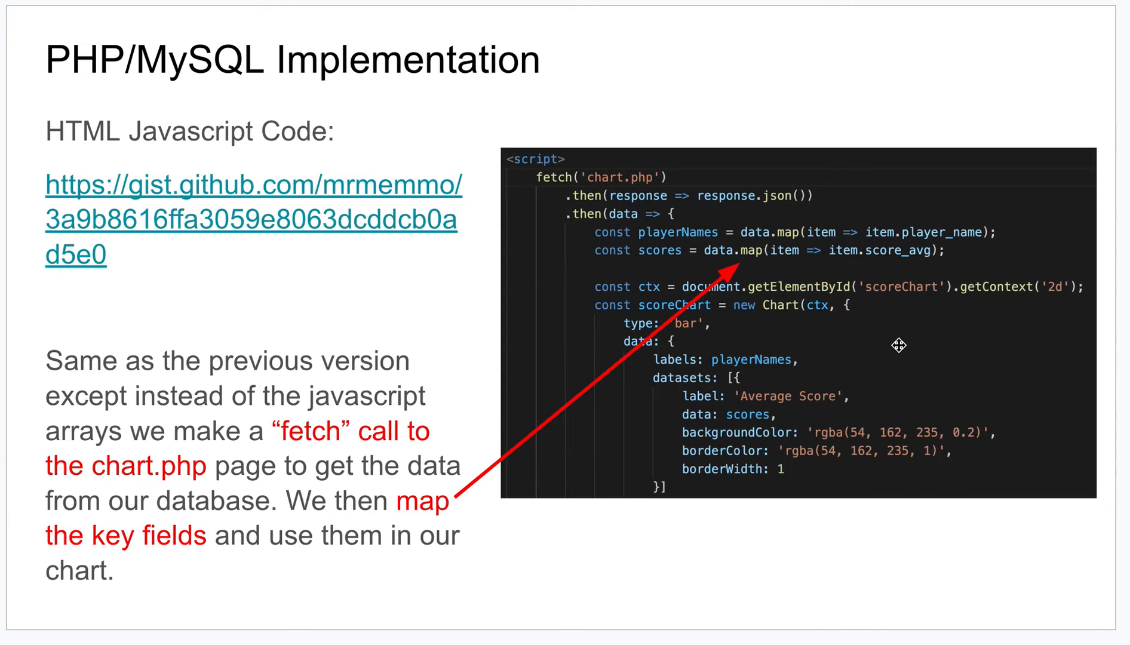
mouse_move(859, 264)
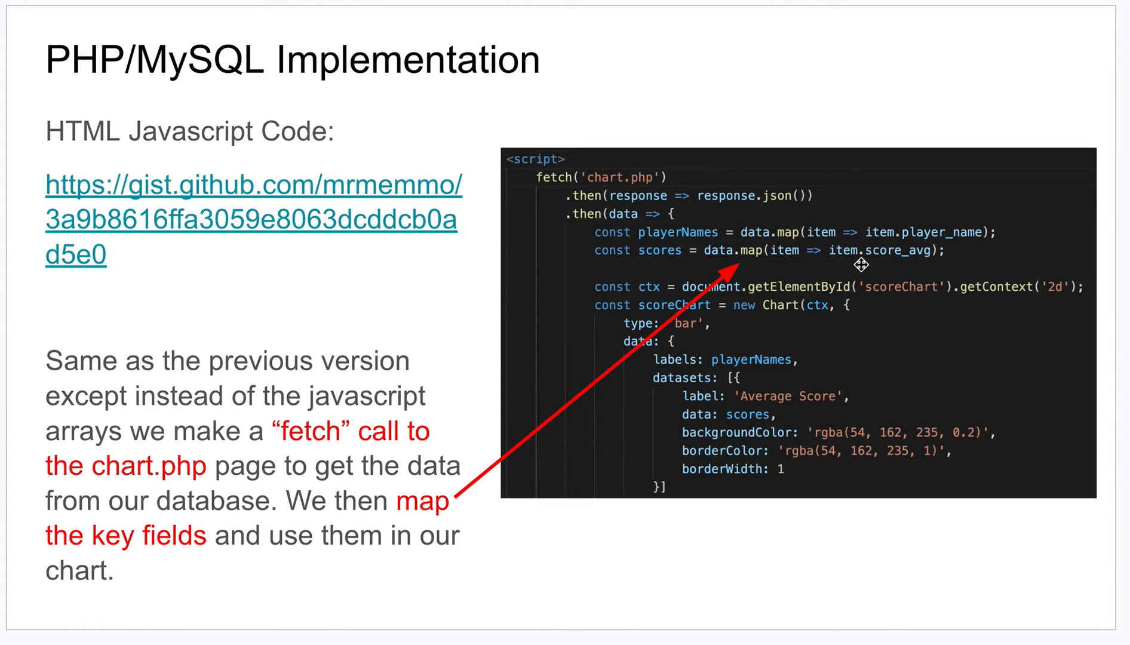
mouse_move(667, 461)
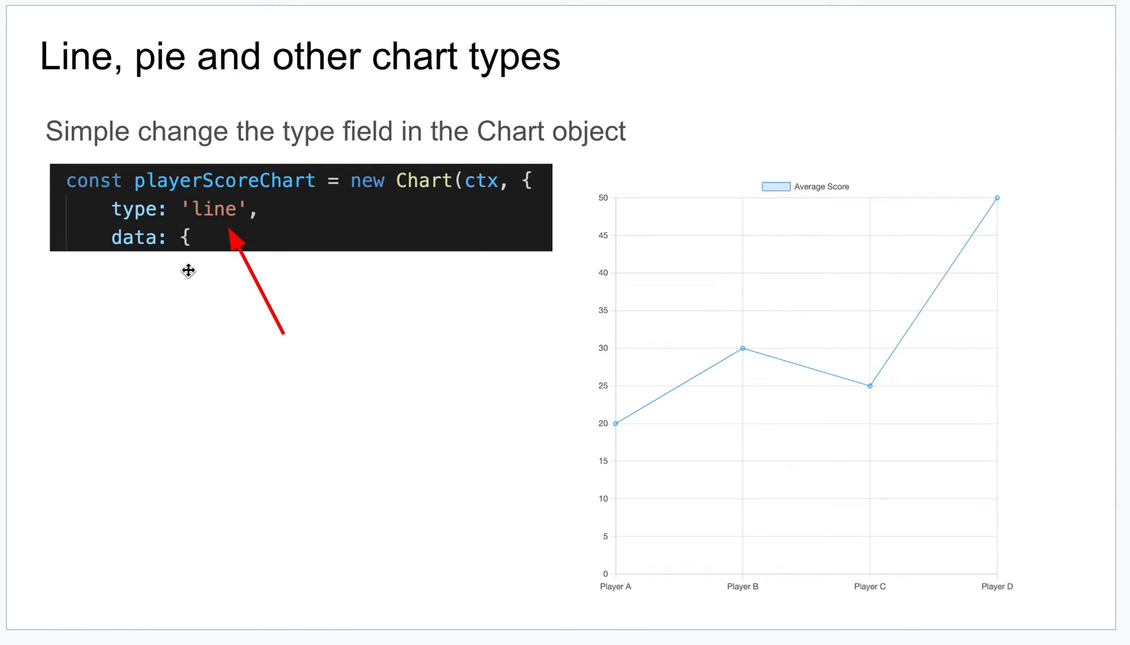
mouse_move(202, 201)
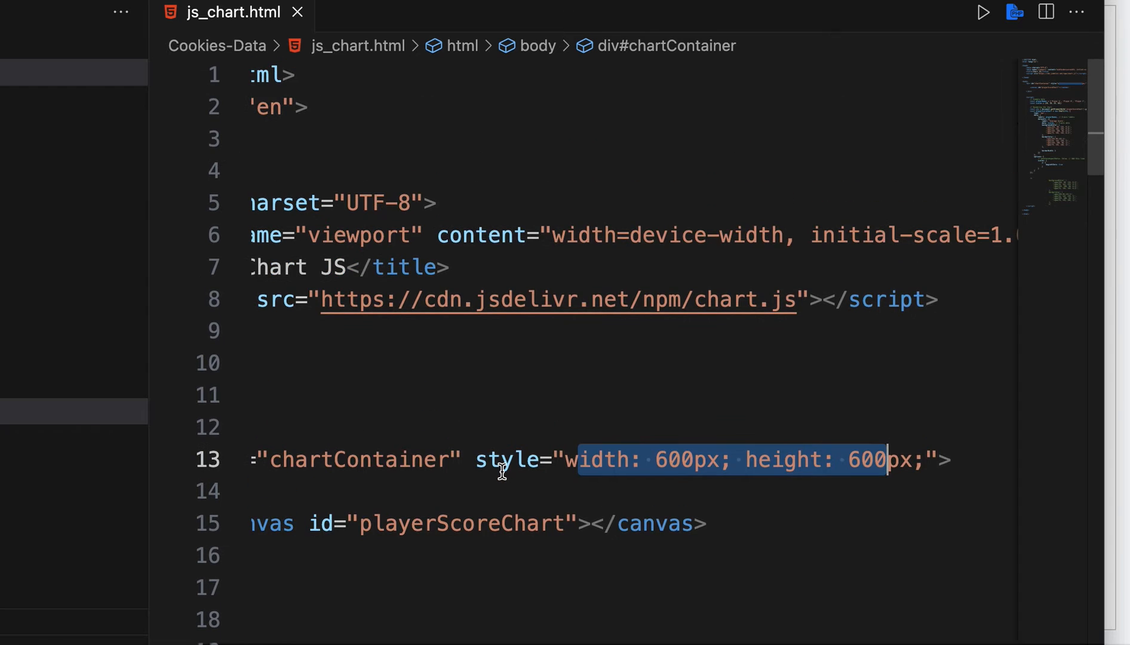
Replace the chart type 'bar' with 'line' on line 28 of js_chart.html
scroll(down, 3)
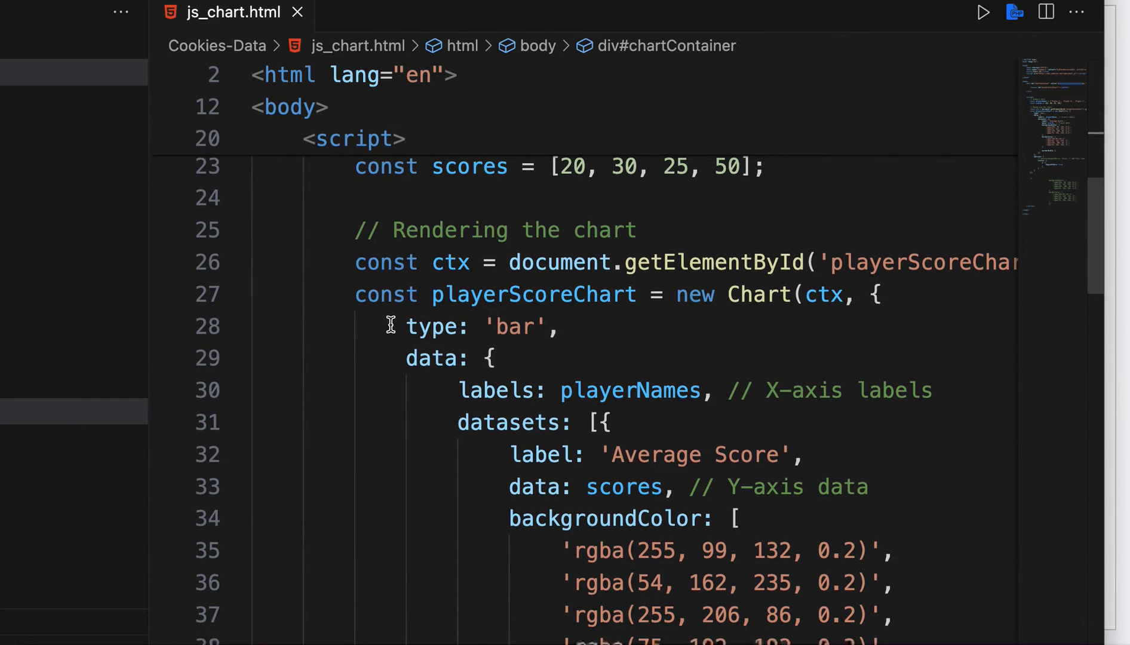
triple_click(469, 326)
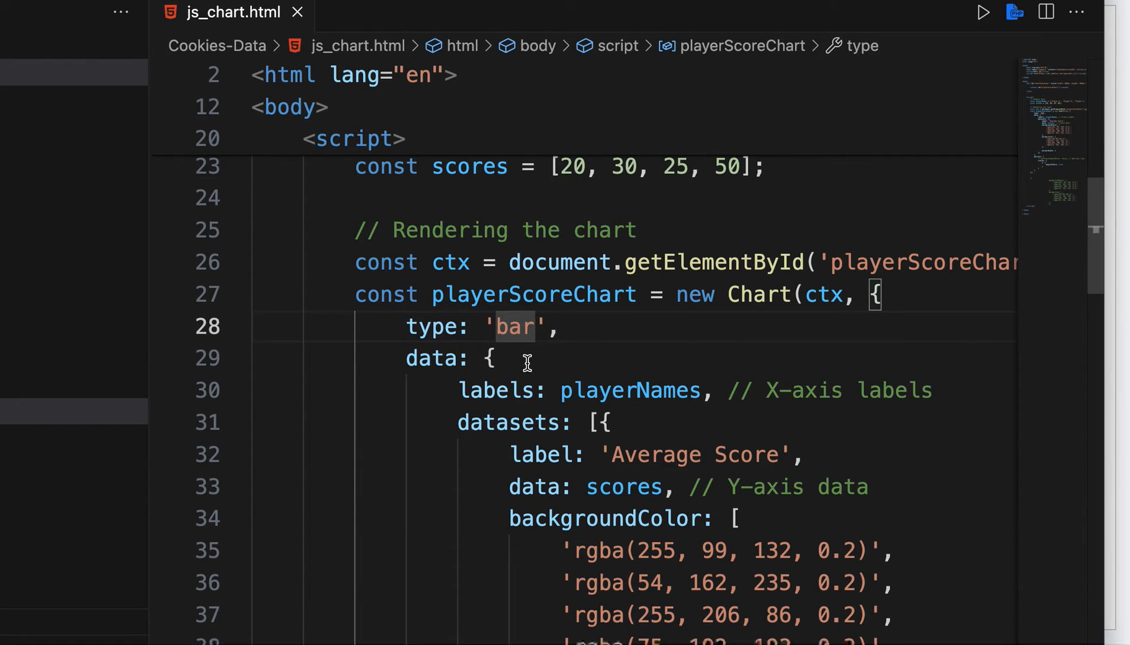
text(li)
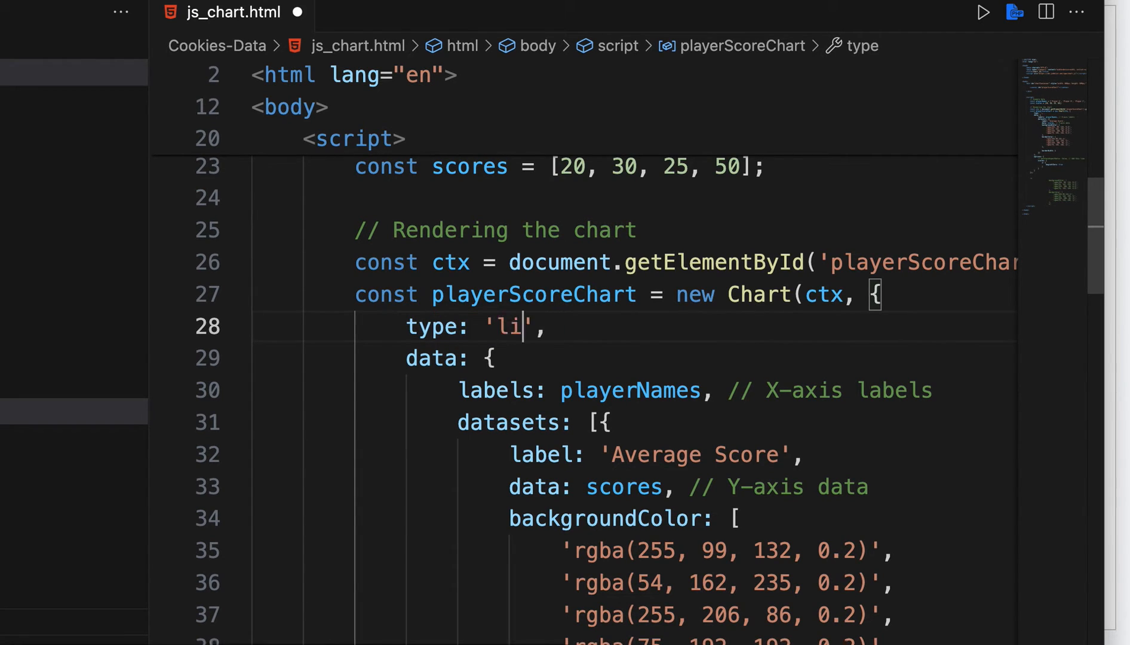
text(ne)
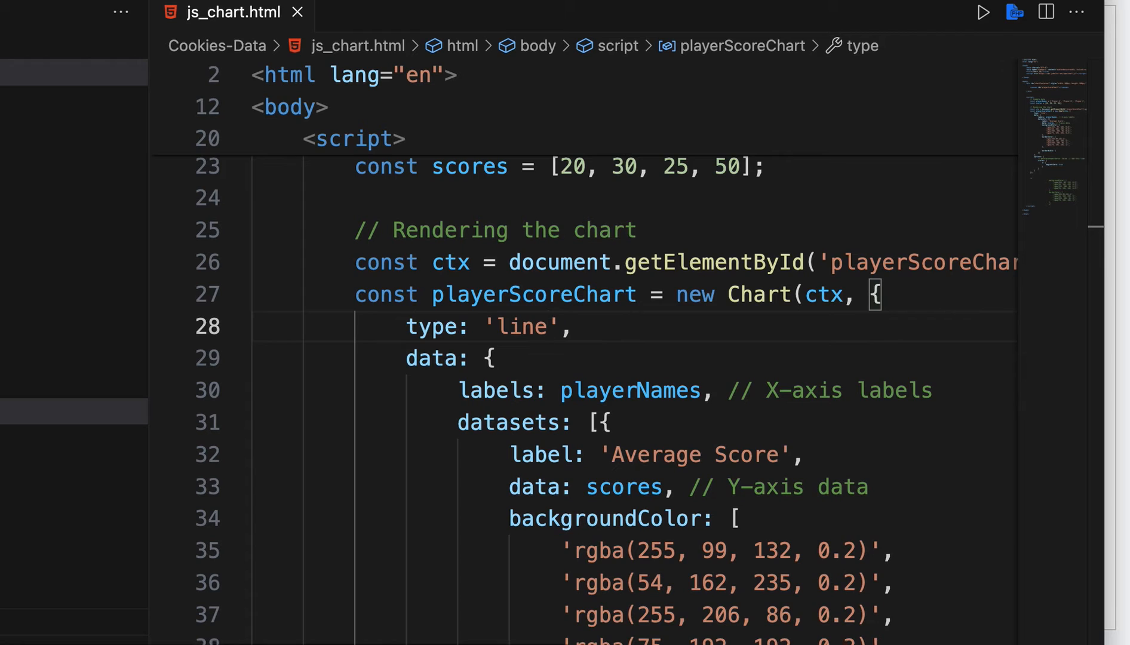
Preview the line chart in Chrome, then change the chart type to 'pie' for the same player data
click(981, 11)
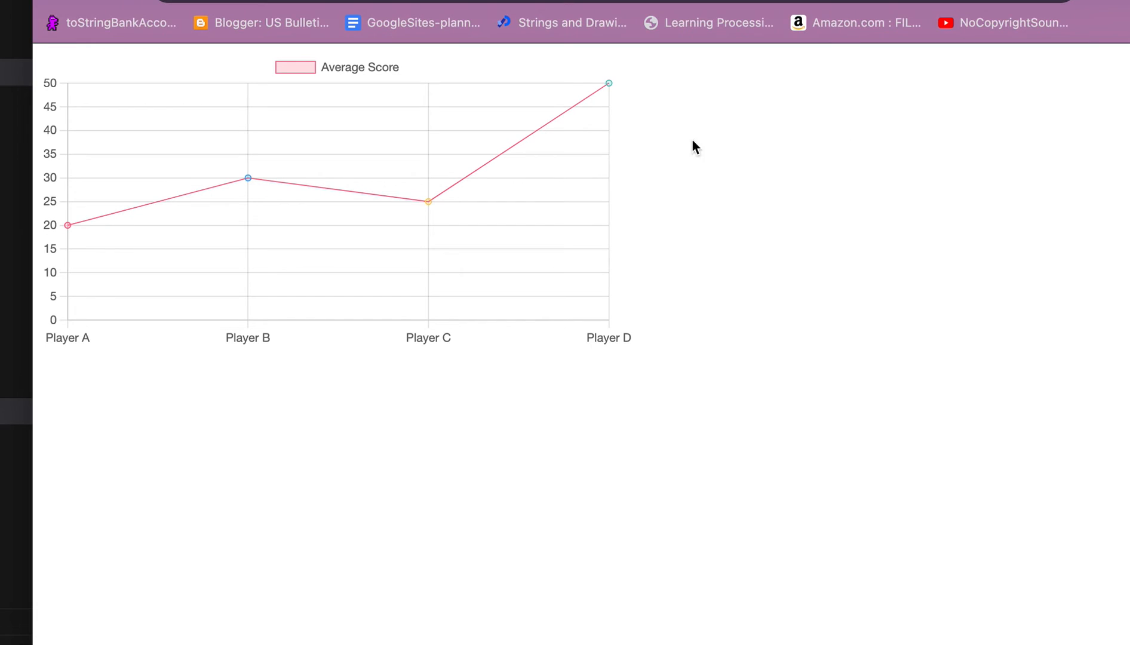
mouse_move(222, 190)
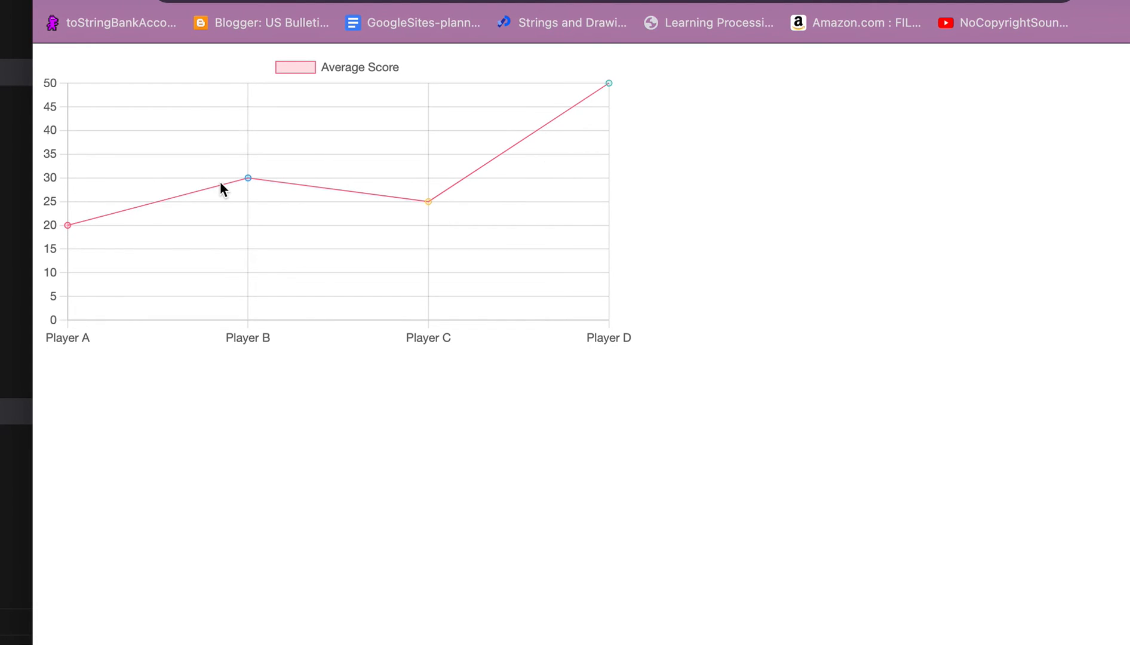
mouse_move(405, 248)
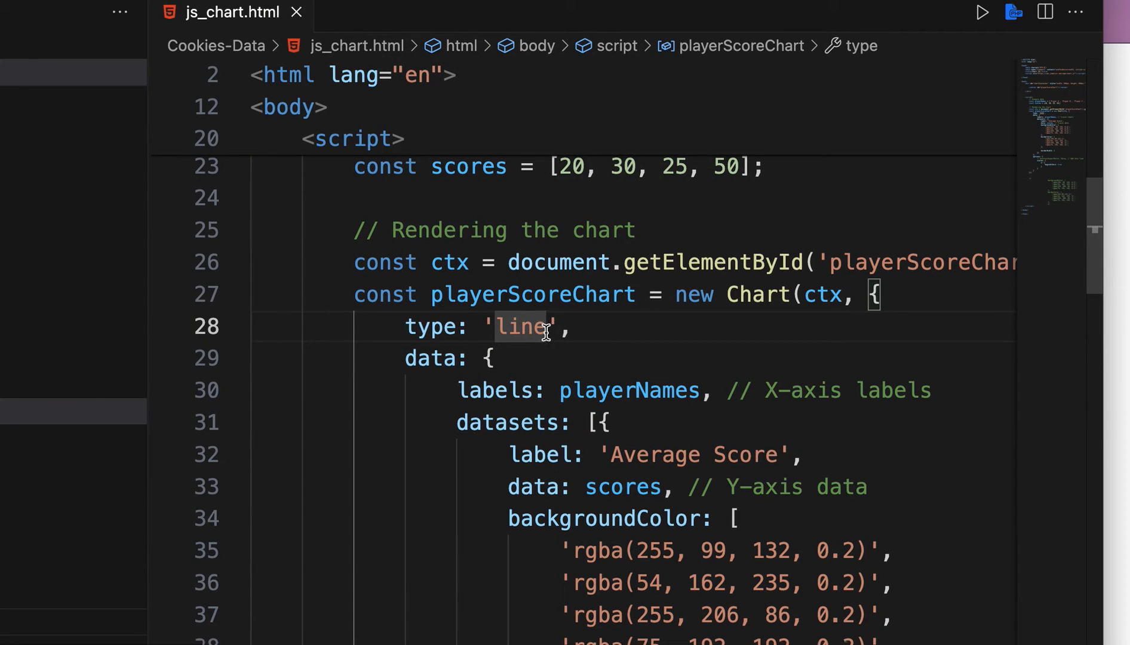
key(Delete)
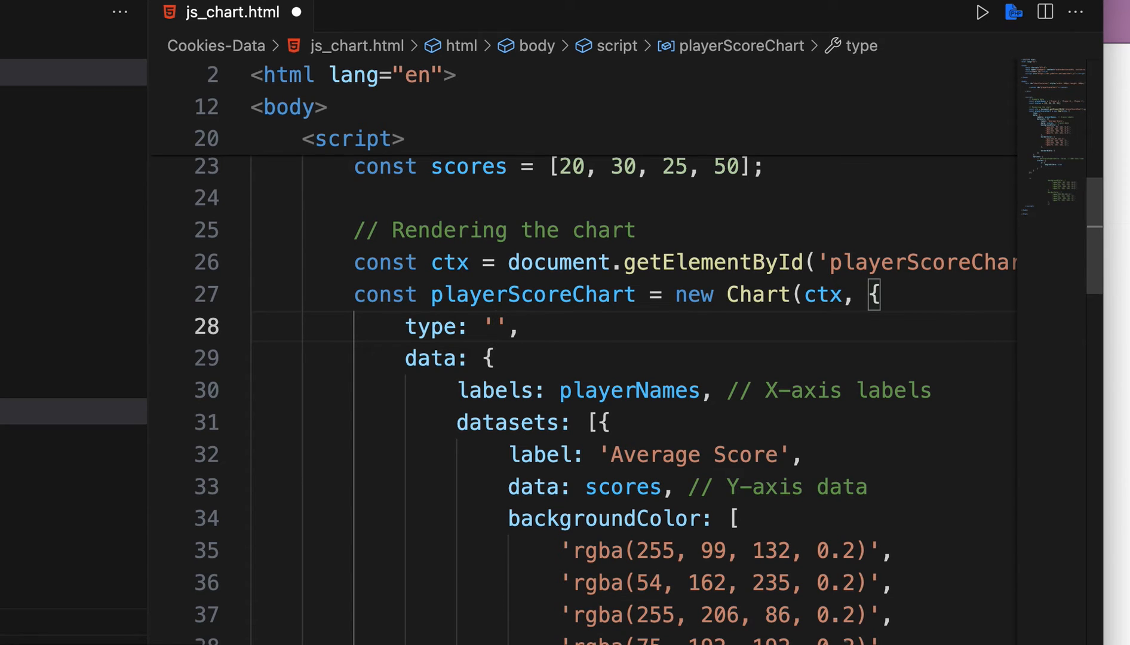
text(pie)
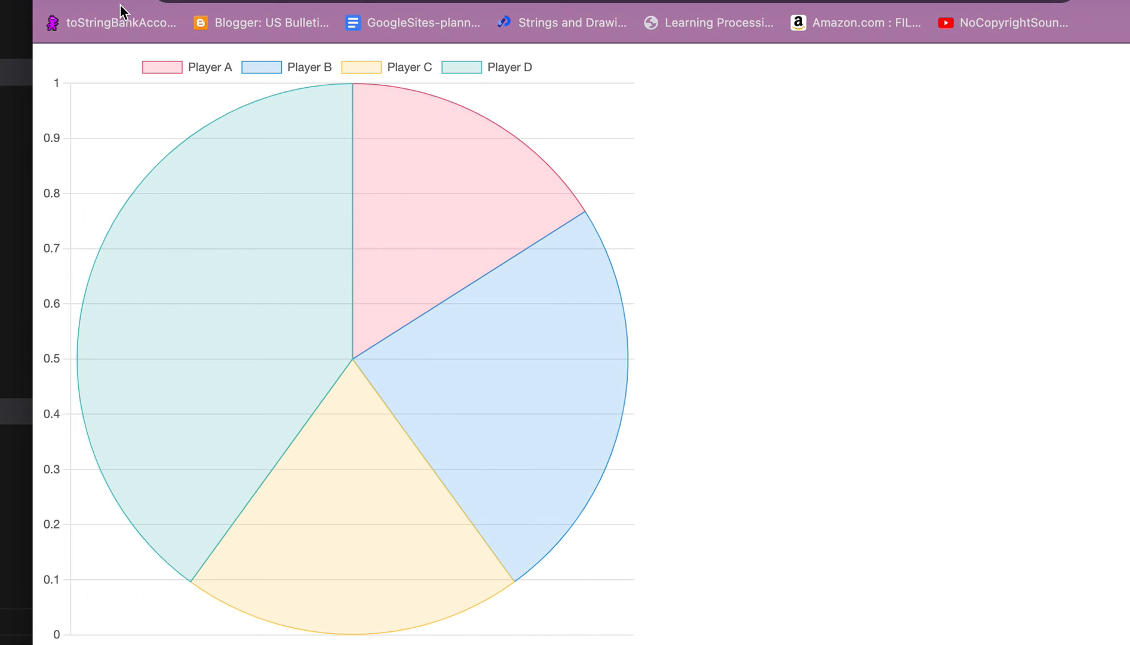
mouse_move(209, 413)
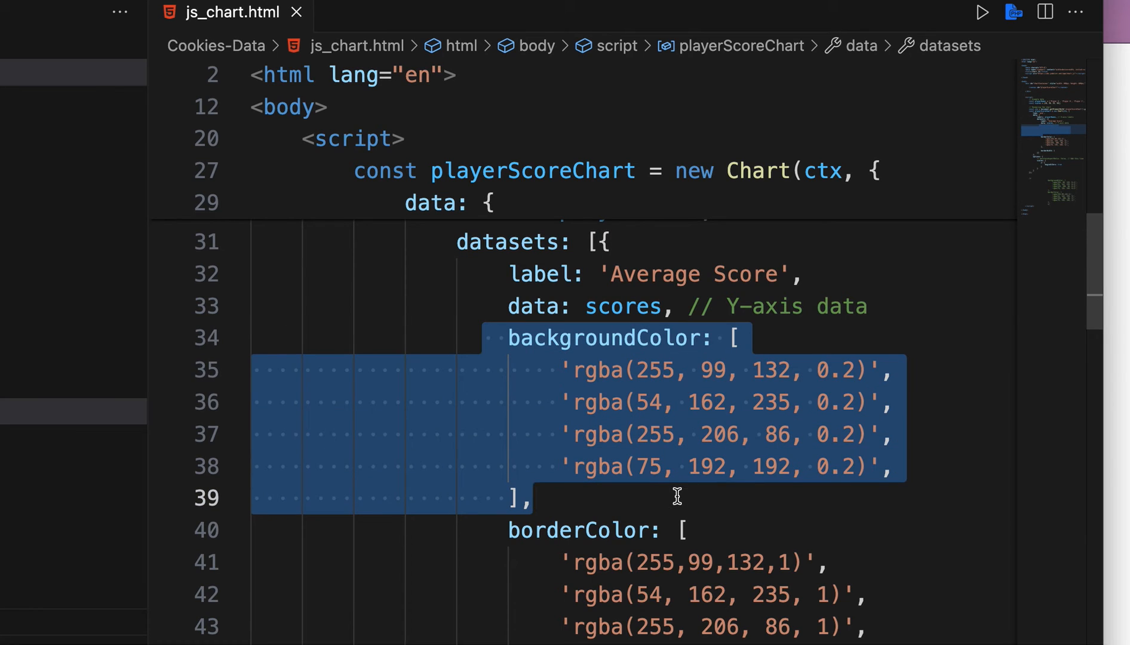
Scroll js_chart.html to the datasets block with the backgroundColor colour array
scroll(down, 3)
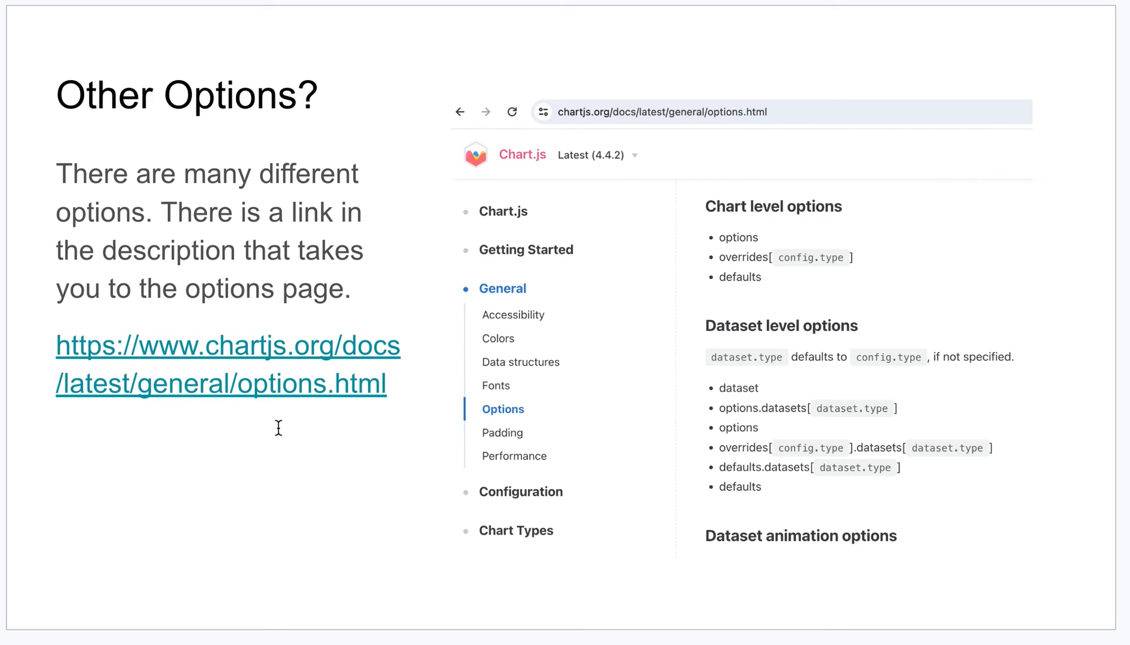
mouse_move(243, 441)
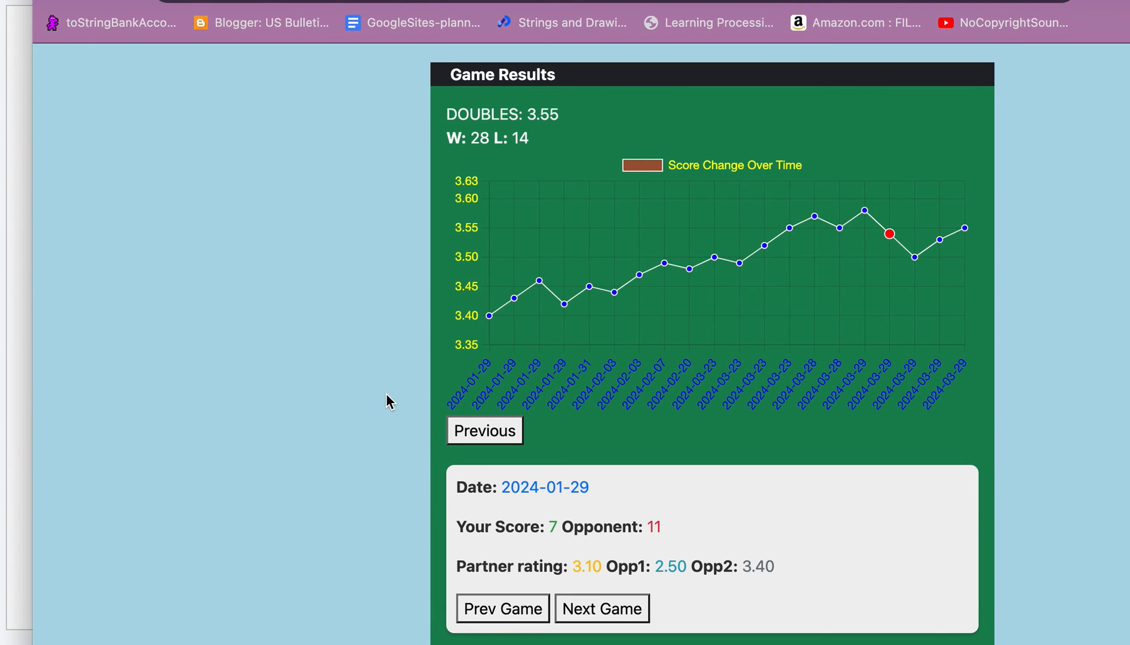
mouse_move(894, 528)
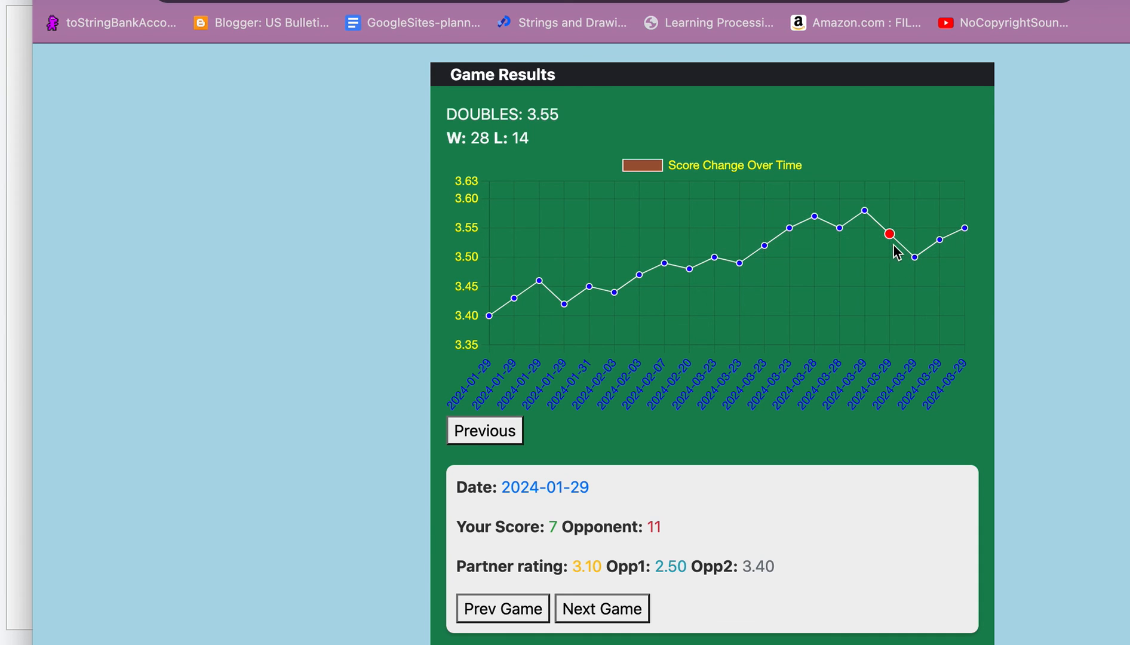
mouse_move(758, 397)
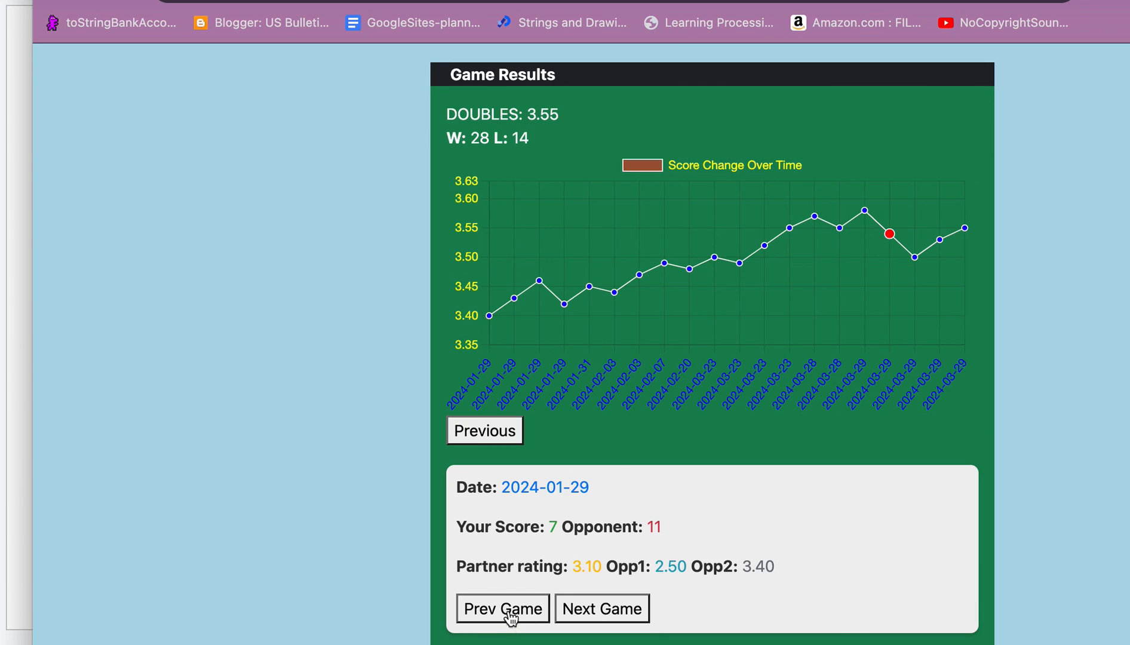
Step back two games and forward one on the score graph, landing on the 2024-02-03 game (11 to 7)
click(601, 608)
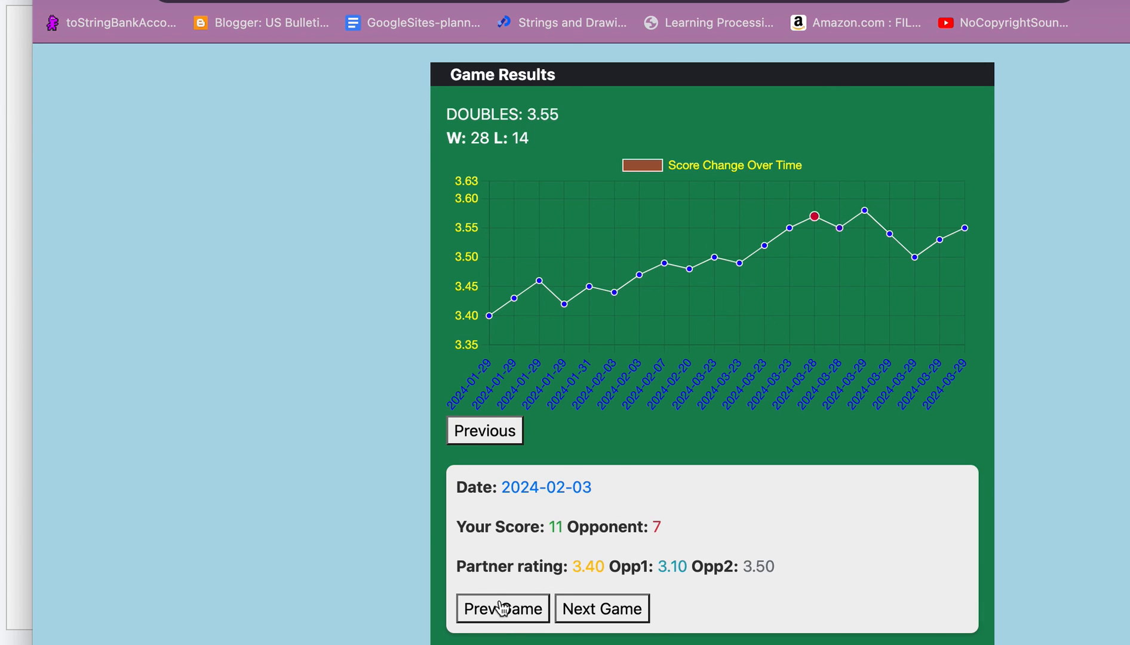
click(601, 608)
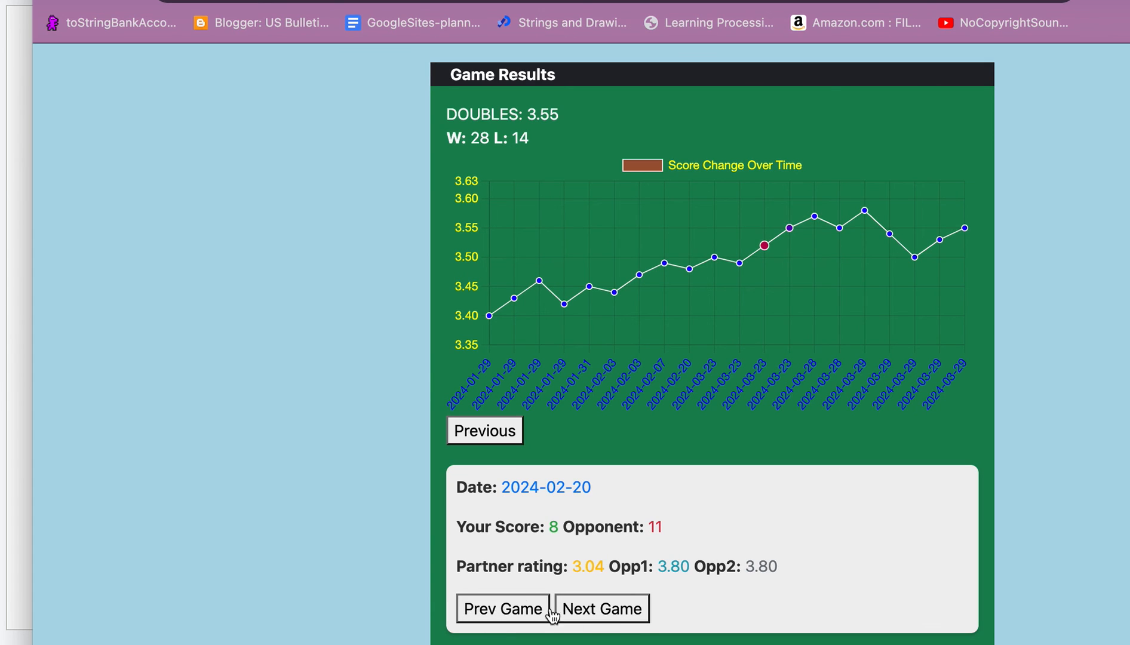
click(601, 608)
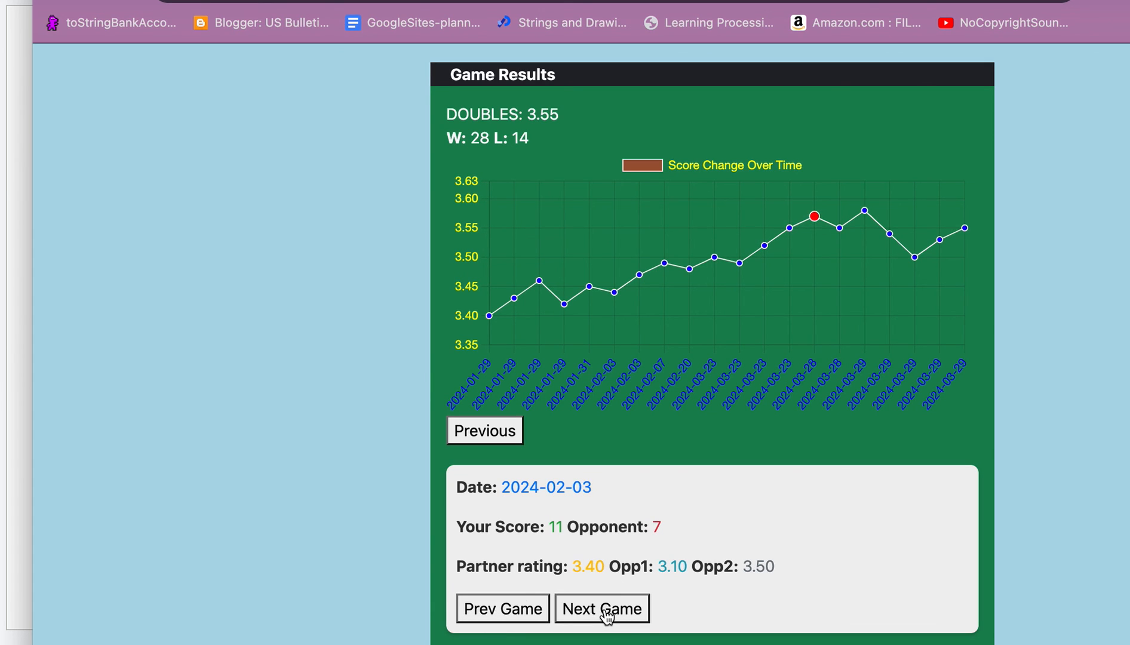